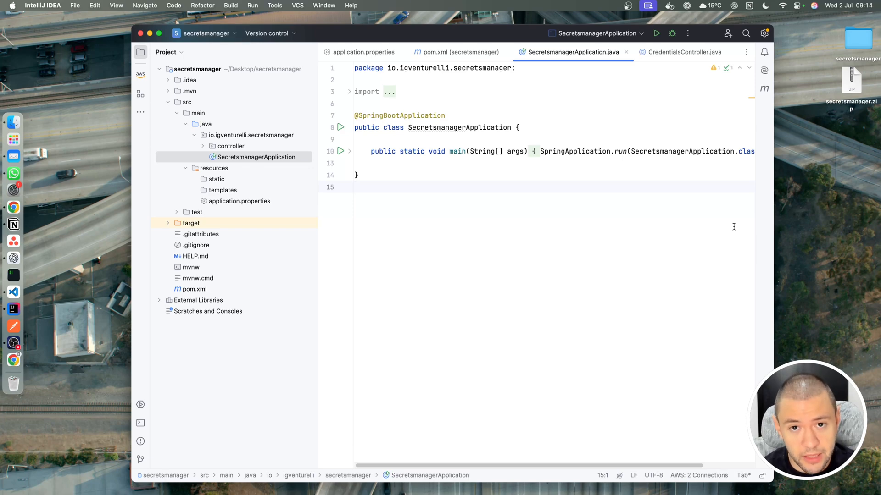
mouse_move(322, 212)
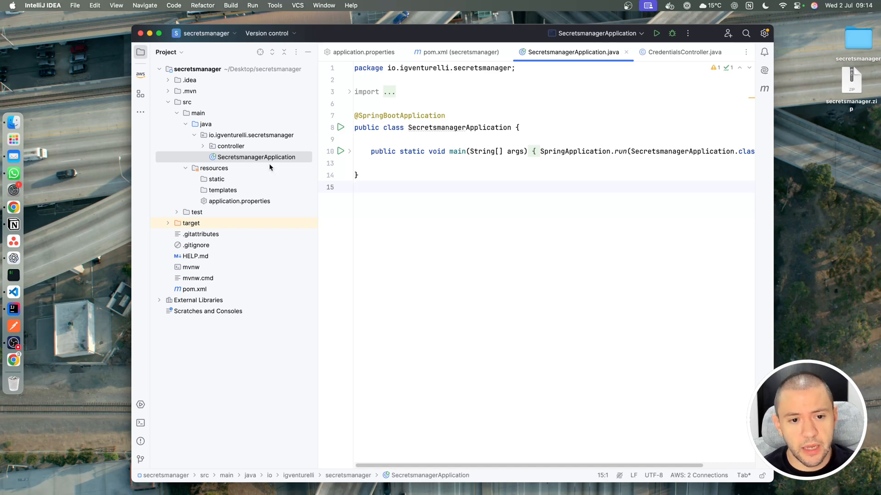
mouse_move(207, 253)
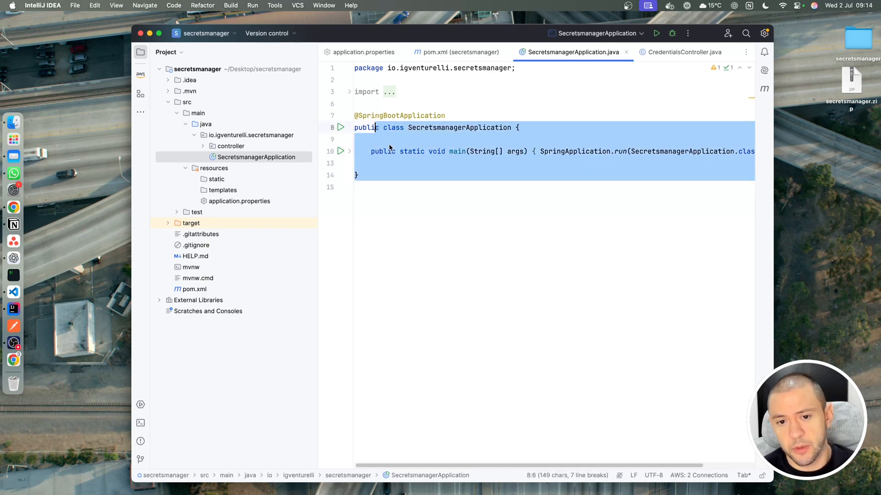
- Review pom.xml's data JPA, Spring Cloud AWS Secrets Manager and PostgreSQL driver dependencies
left_click(408, 151)
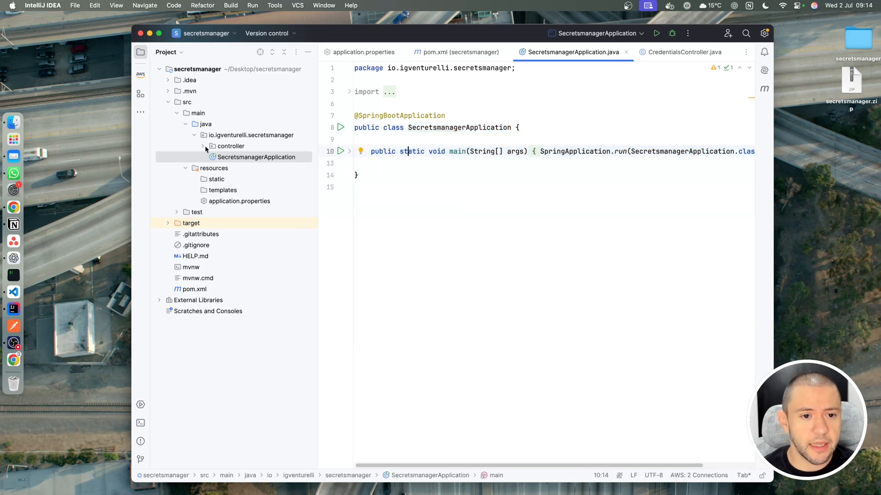
left_click(461, 51)
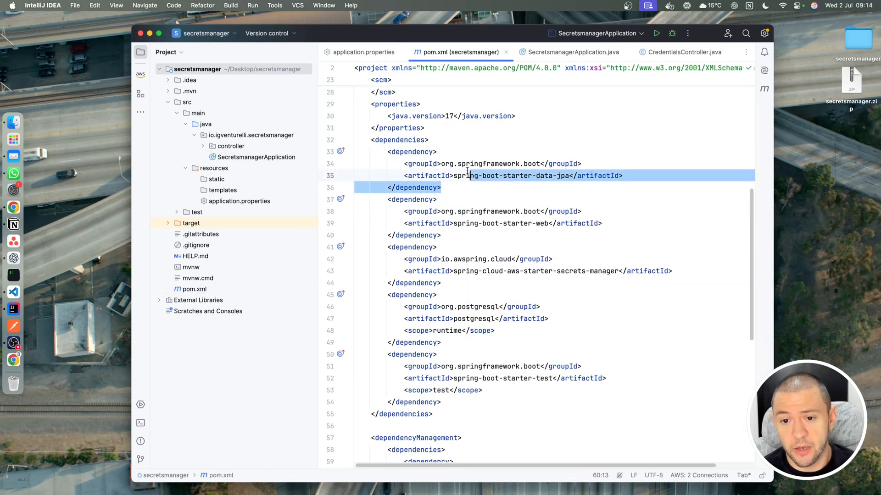
double_click(539, 175)
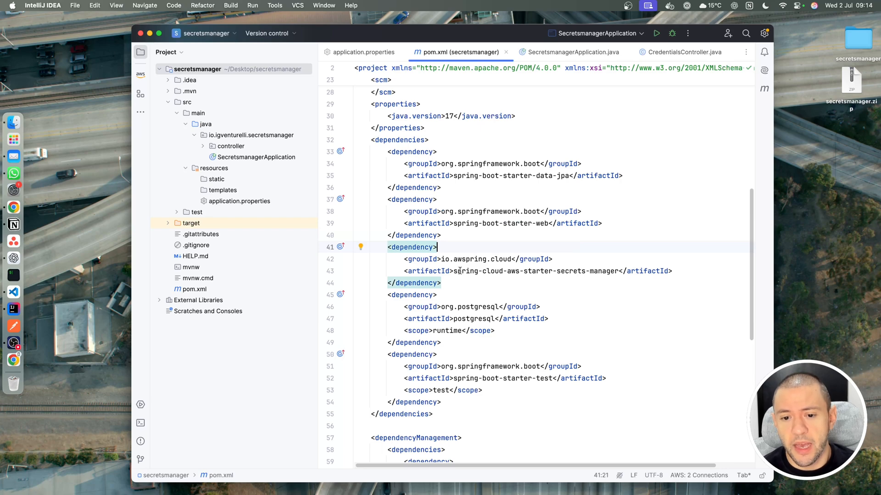
double_click(477, 259)
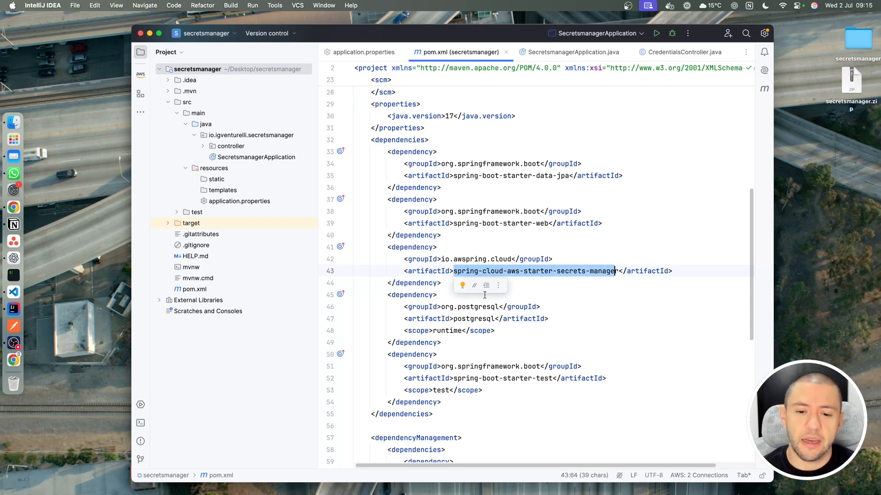
left_click(496, 330)
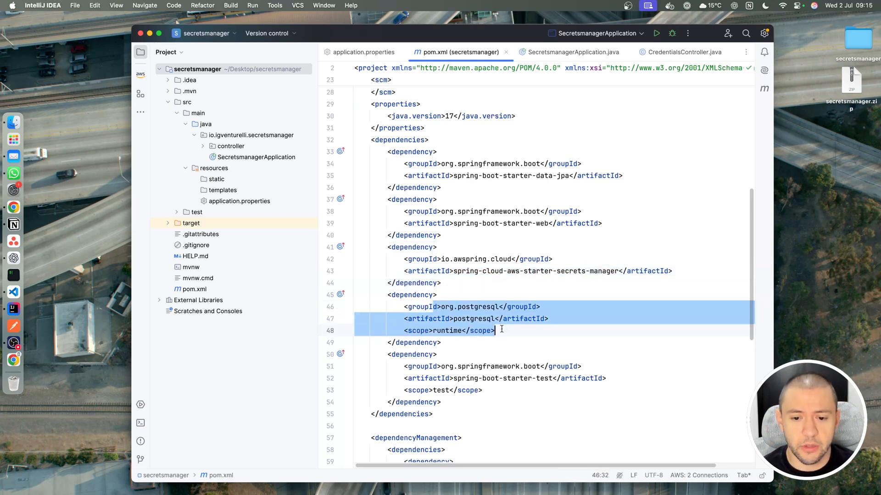
- Review the dependencyManagement block importing spring-cloud-aws-dependencies 3.4.0
scroll("down", 3)
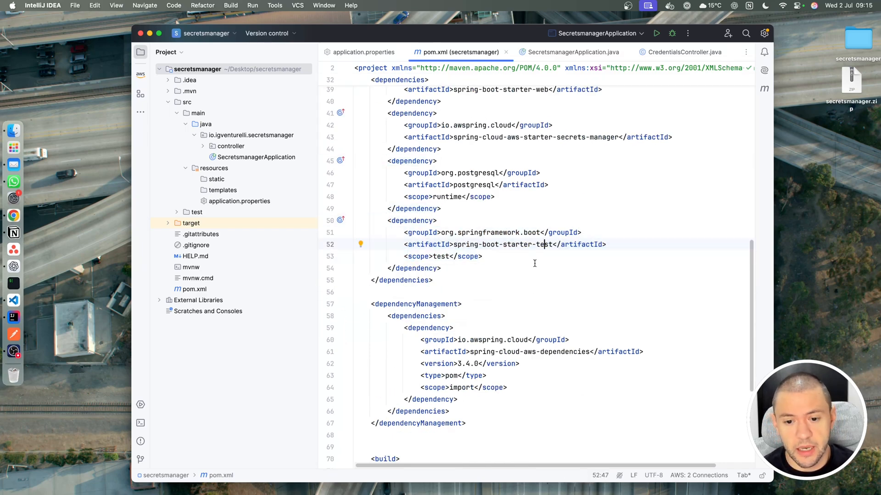
scroll("down", 3)
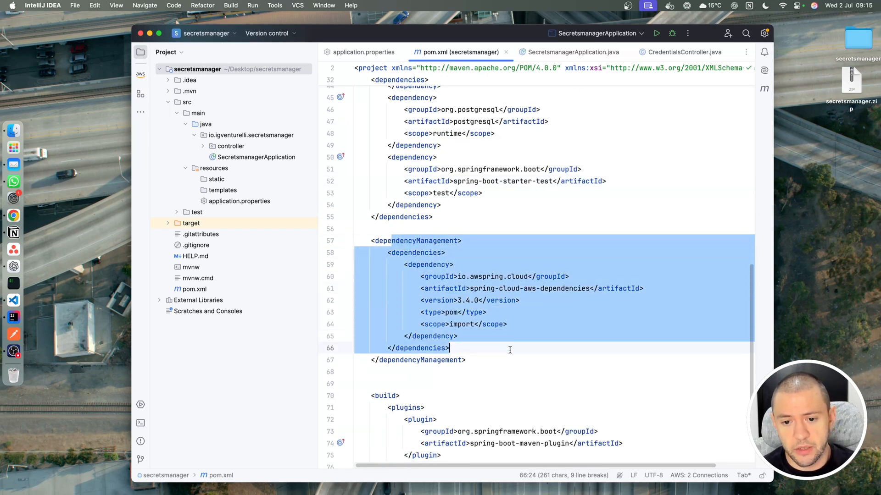
left_click(454, 264)
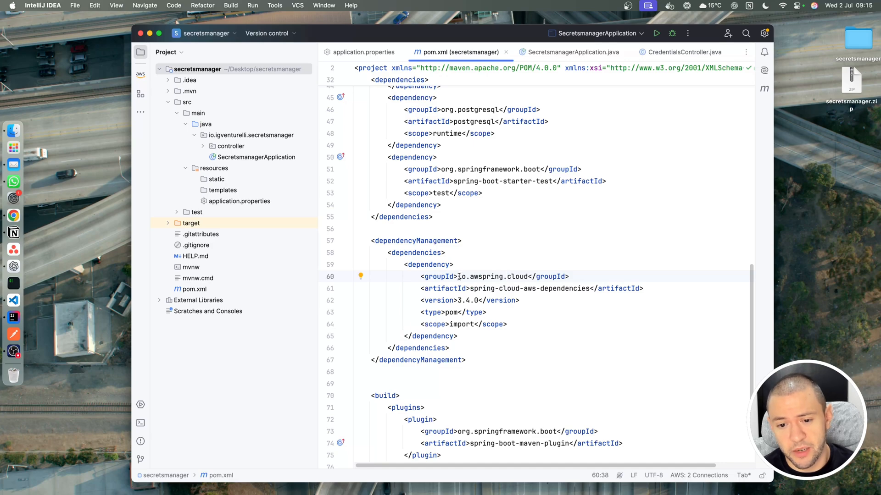
left_click(485, 276)
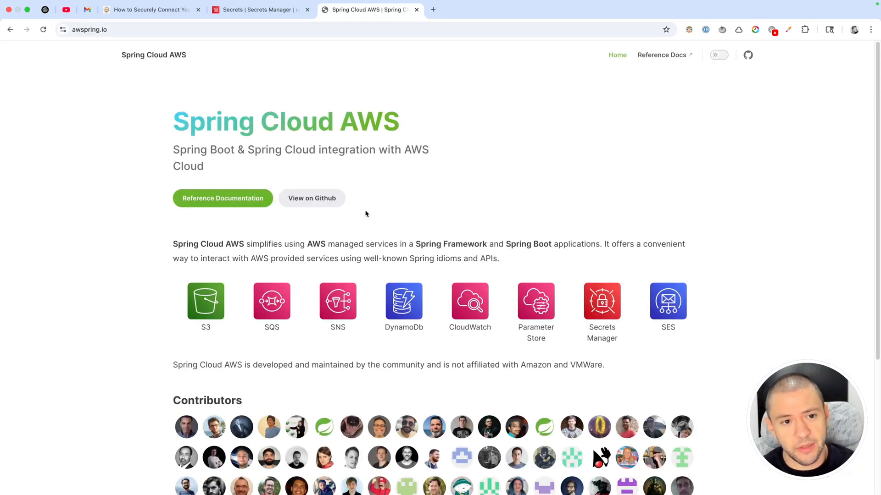
mouse_move(164, 193)
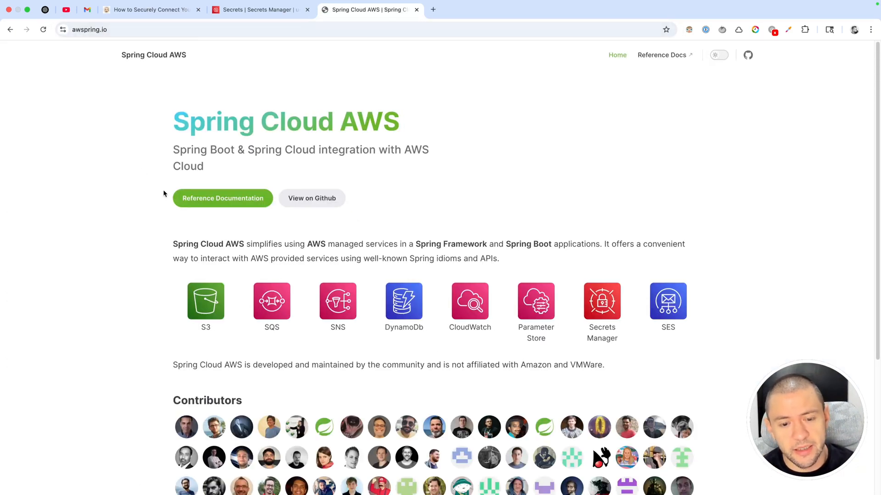
mouse_move(65, 260)
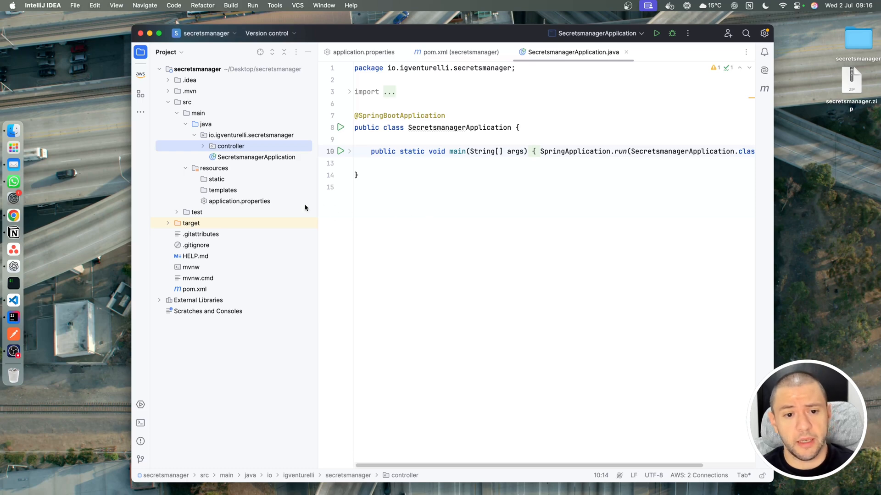
- Show application.properties with its hard-coded datasource URL and password properties
left_click(363, 52)
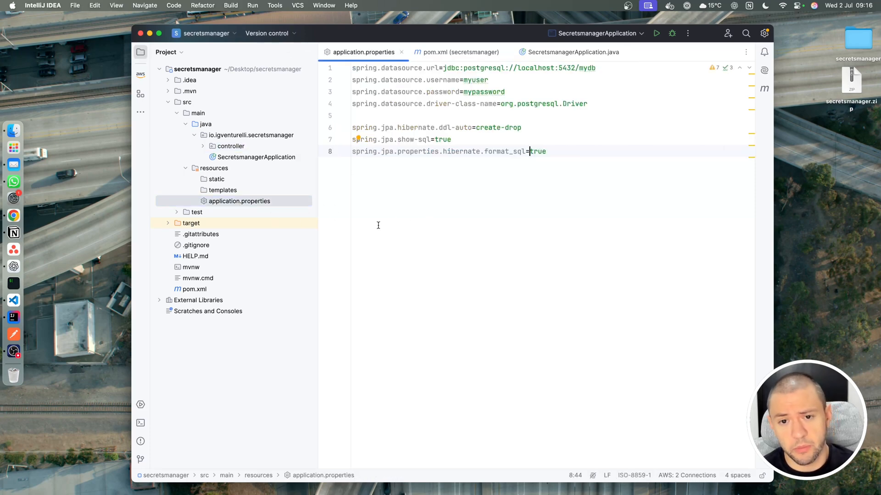
mouse_move(497, 198)
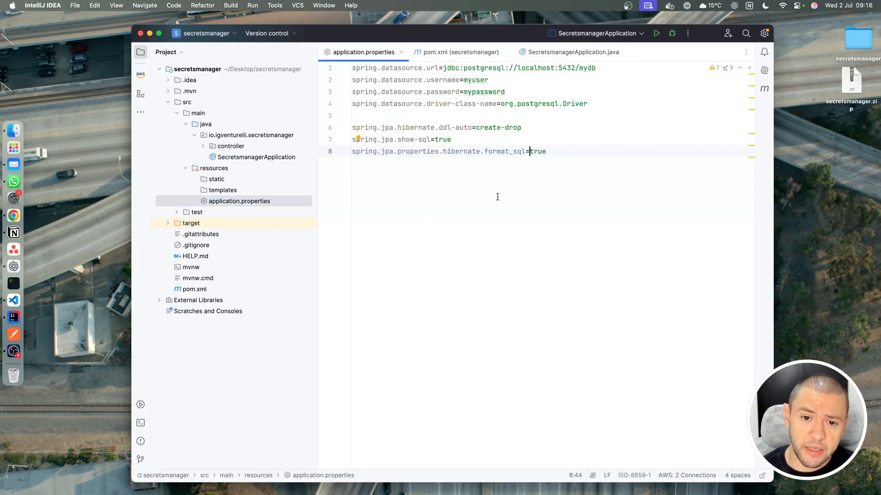
mouse_move(507, 204)
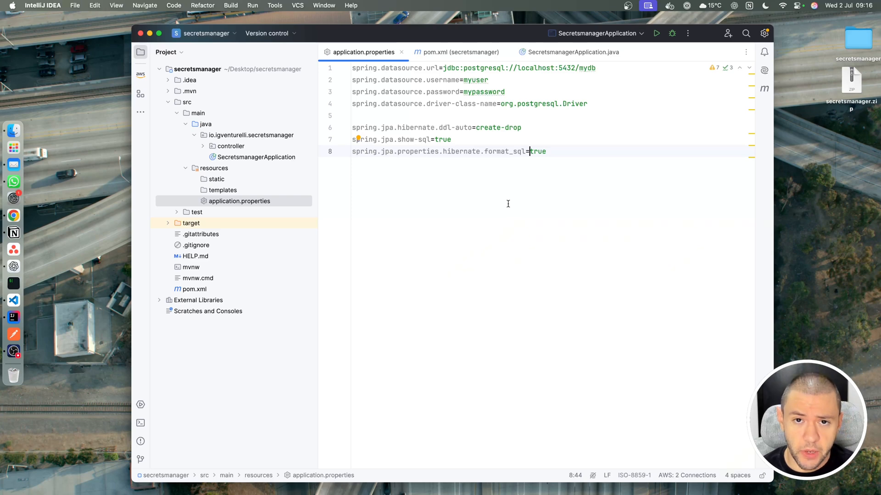
mouse_move(500, 189)
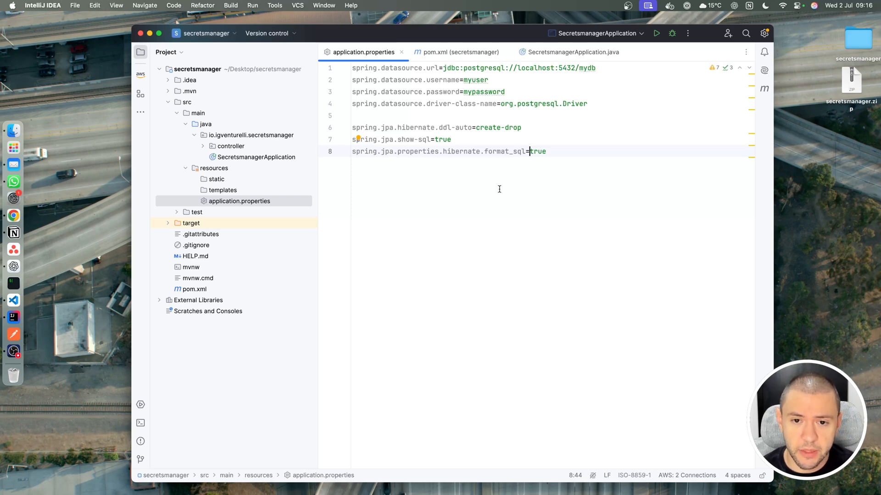
left_click(596, 67)
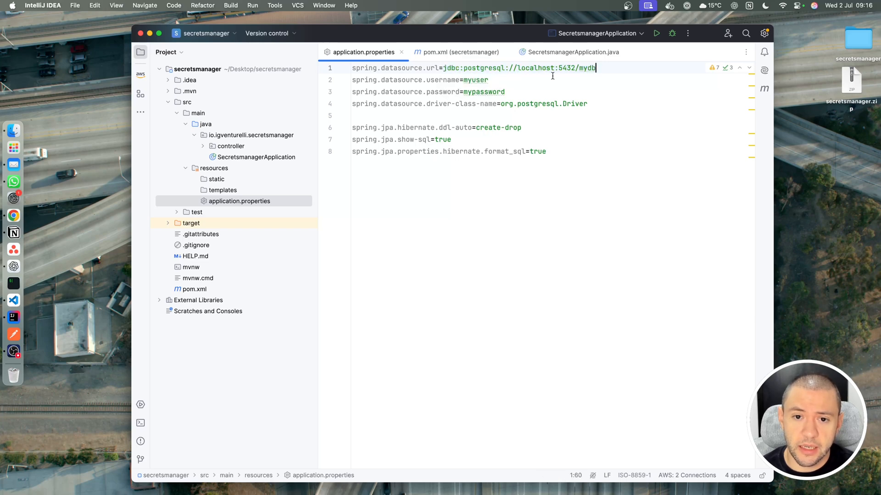
left_click(489, 92)
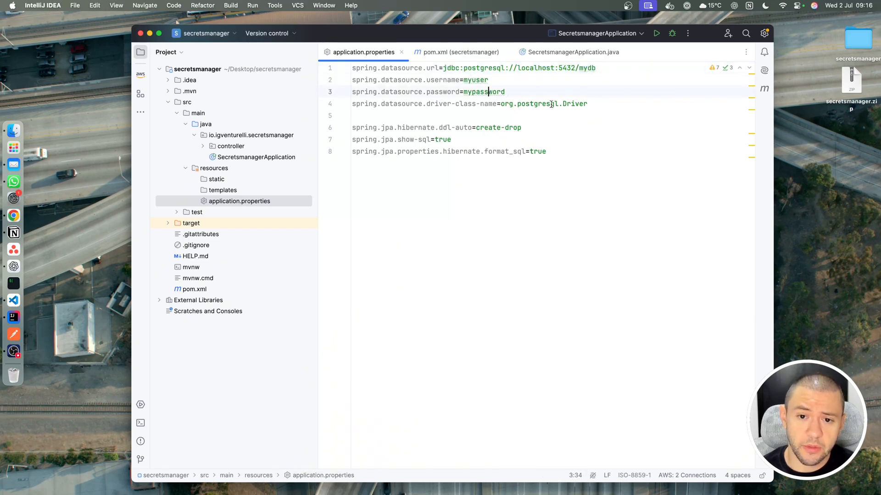
left_click(352, 116)
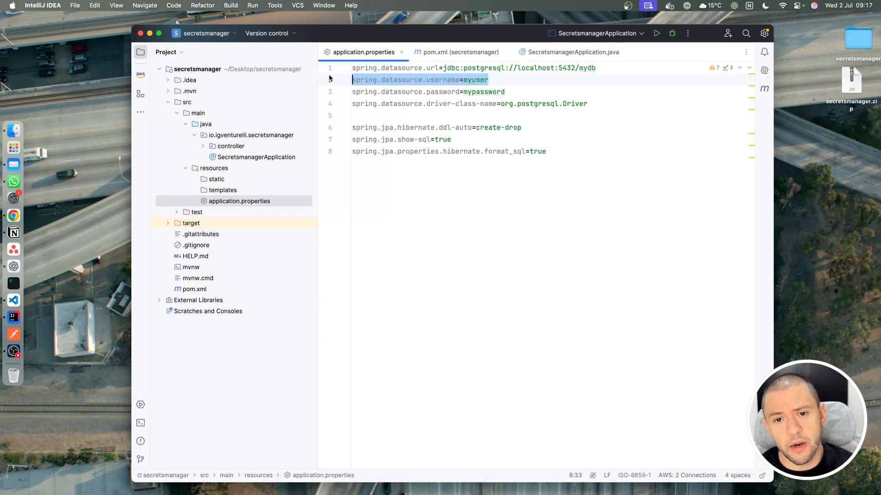
- Point out the datasource username and password lines that should move to Secrets Manager
left_click(427, 92)
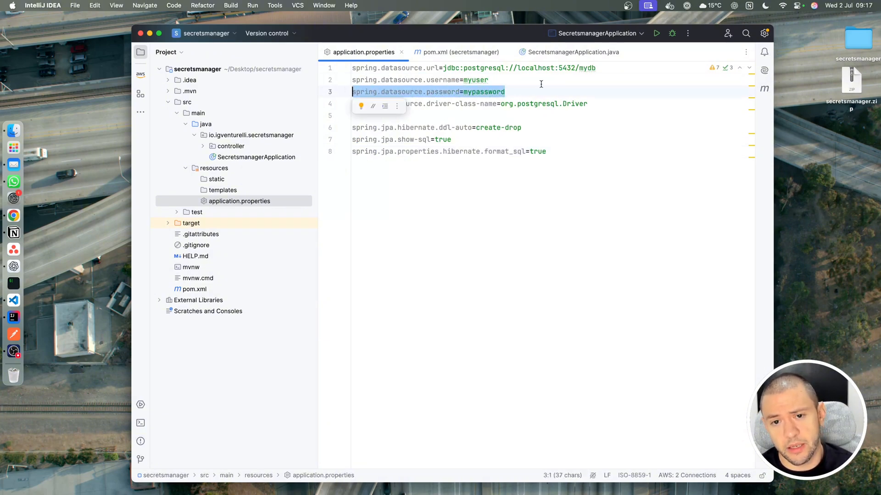
left_click(473, 67)
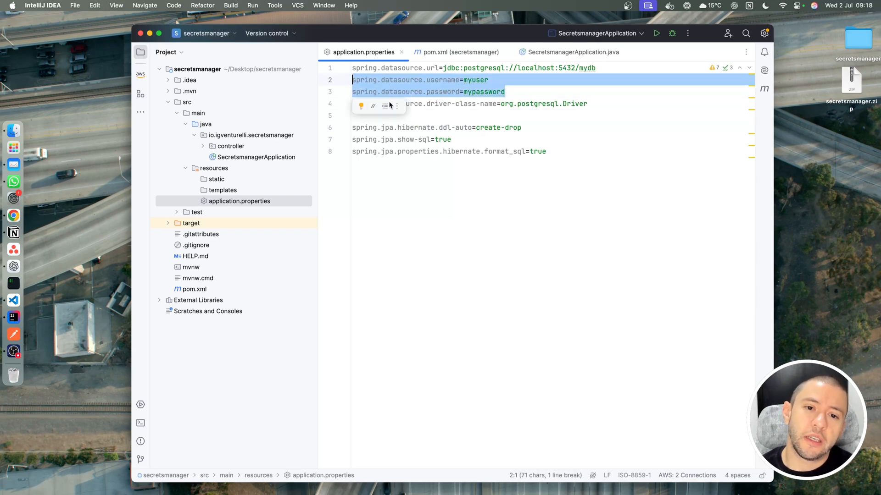
left_click(575, 127)
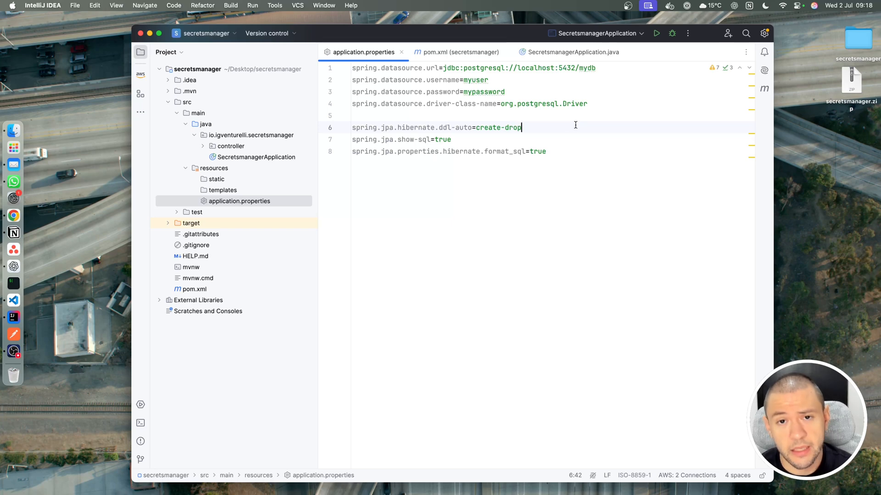
left_click(505, 92)
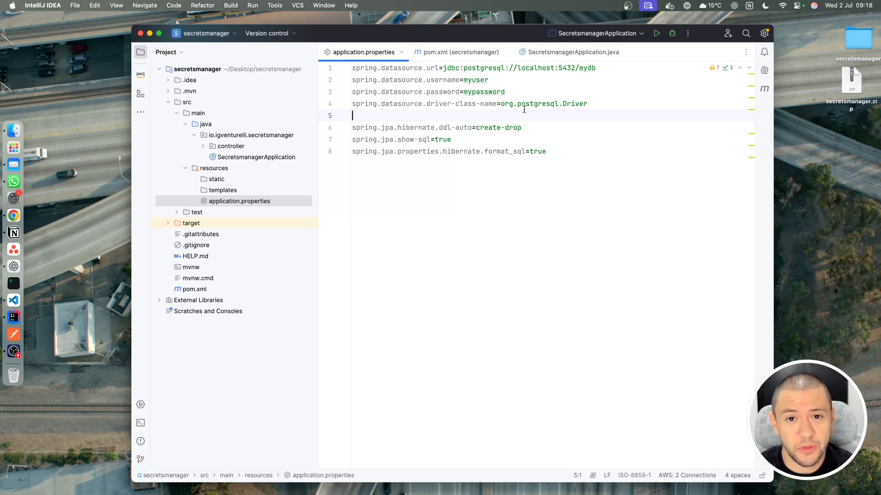
mouse_move(552, 132)
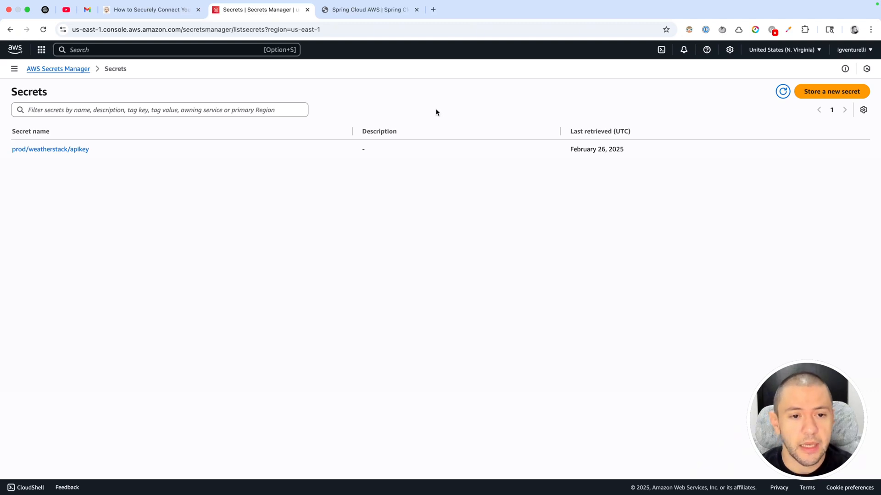
mouse_move(14, 94)
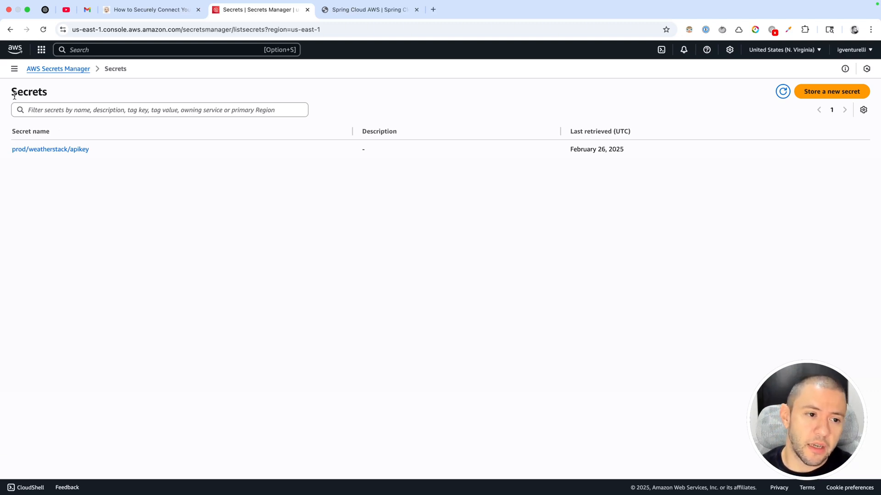
mouse_move(58, 69)
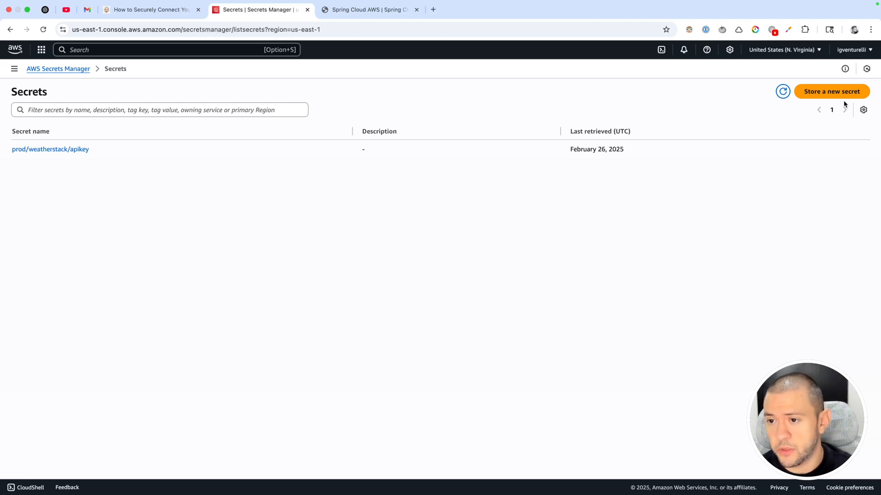
- Start the Store a new secret wizard from the Secrets list
left_click(832, 92)
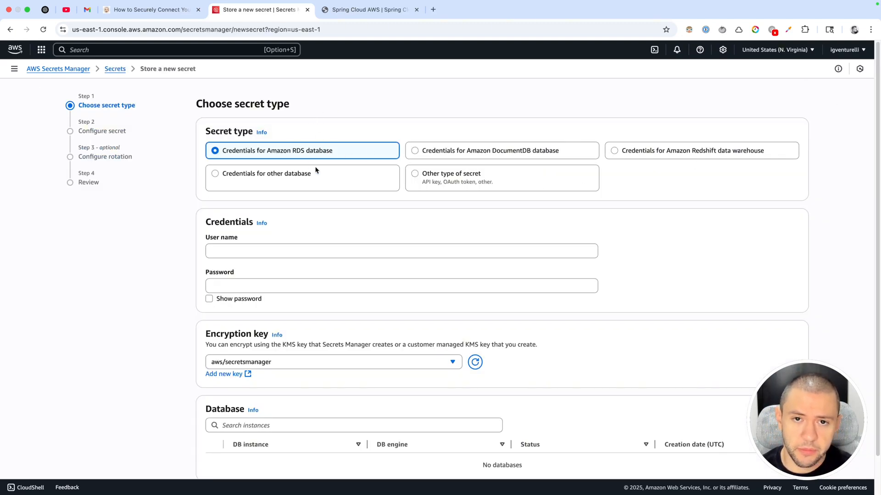
- Choose 'Other type of secret' and enter username as the first key
left_click(415, 174)
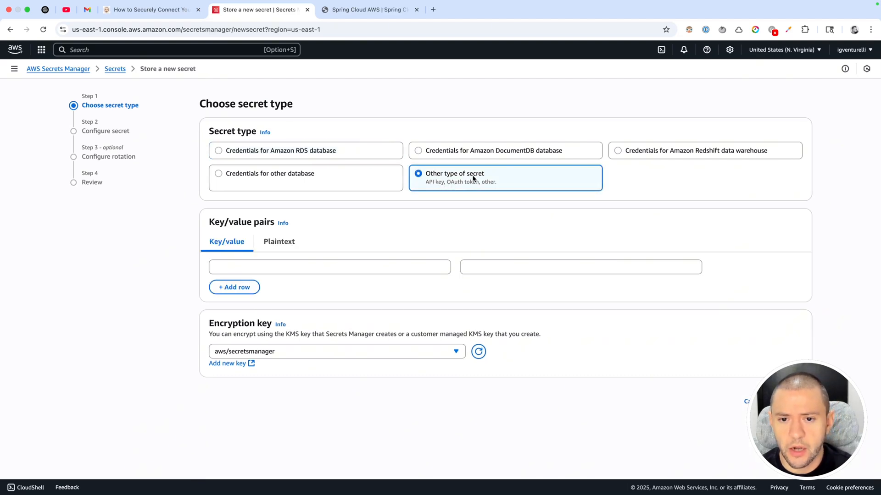
mouse_move(409, 228)
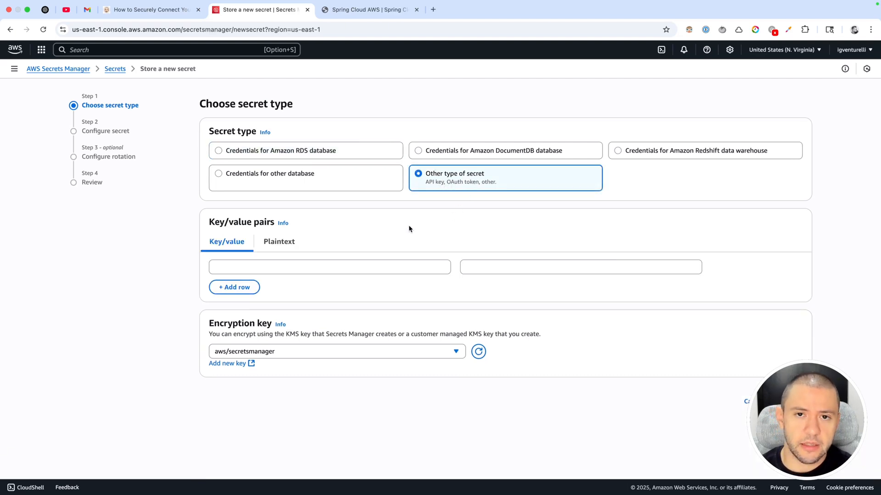
mouse_move(437, 189)
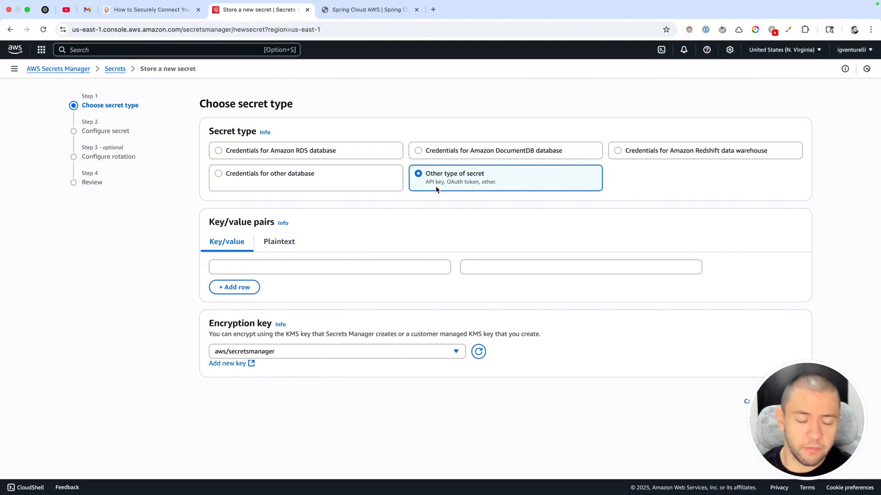
mouse_move(328, 250)
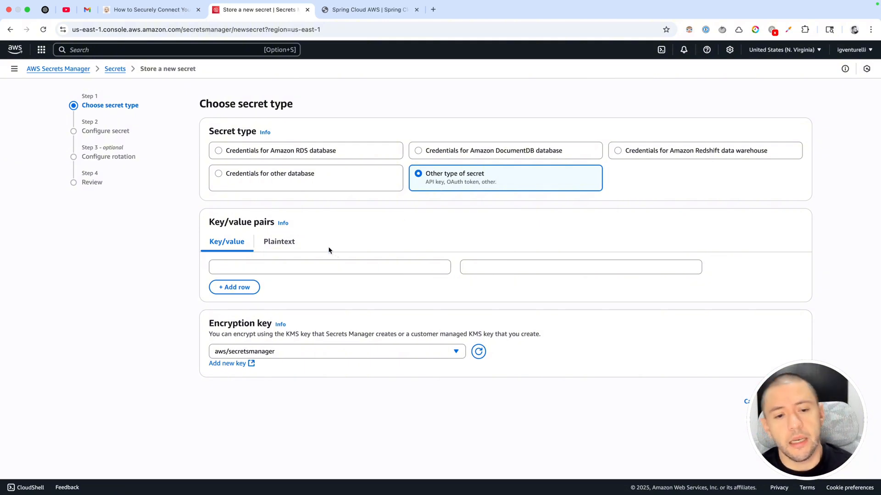
left_click(329, 267)
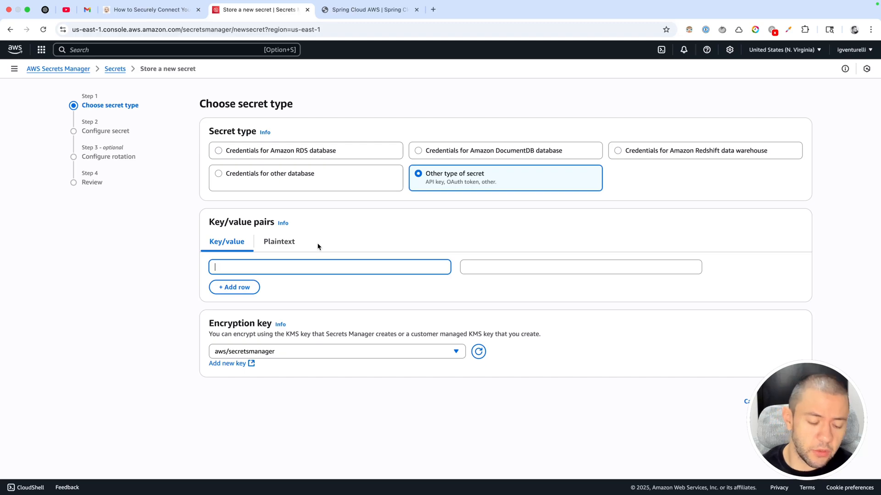
type("username")
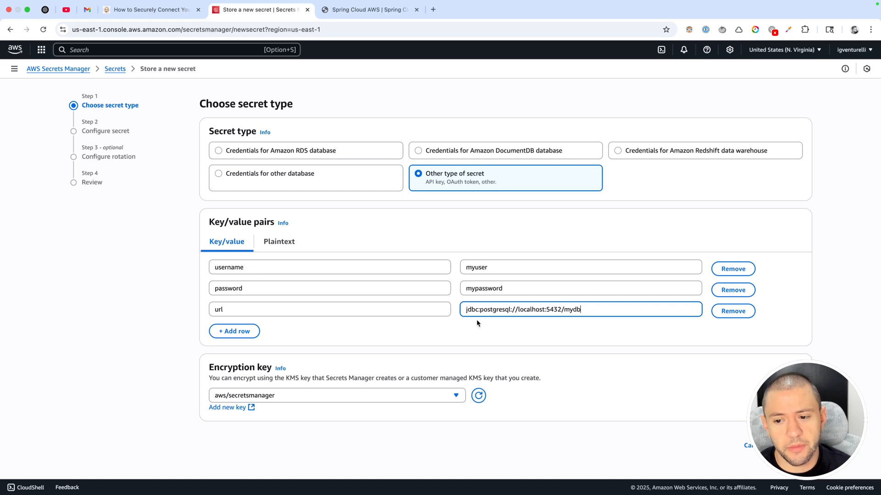
mouse_move(526, 325)
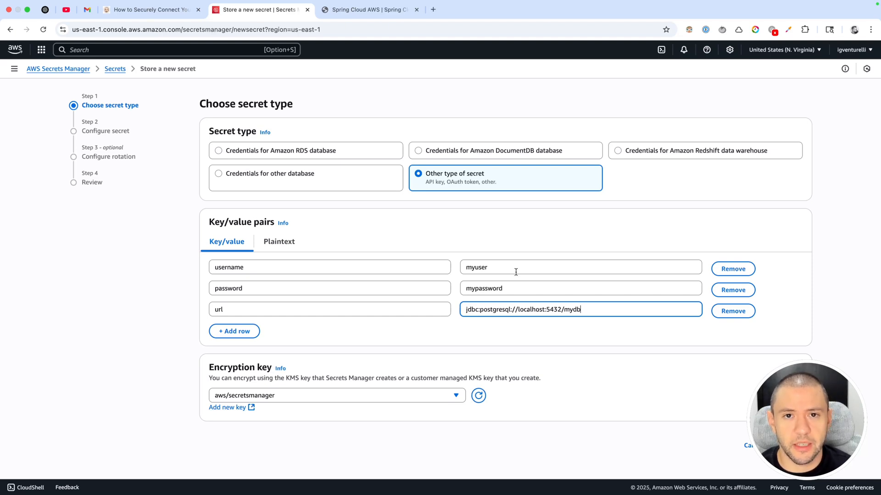
mouse_move(506, 327)
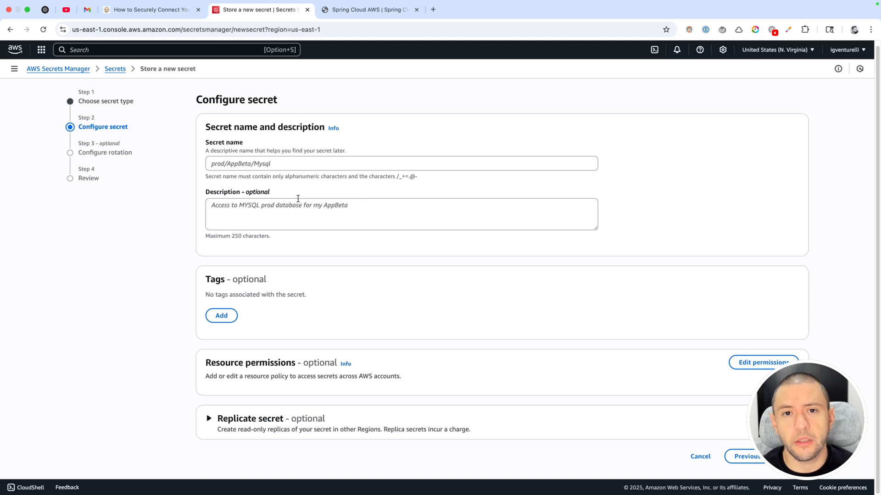
mouse_move(221, 174)
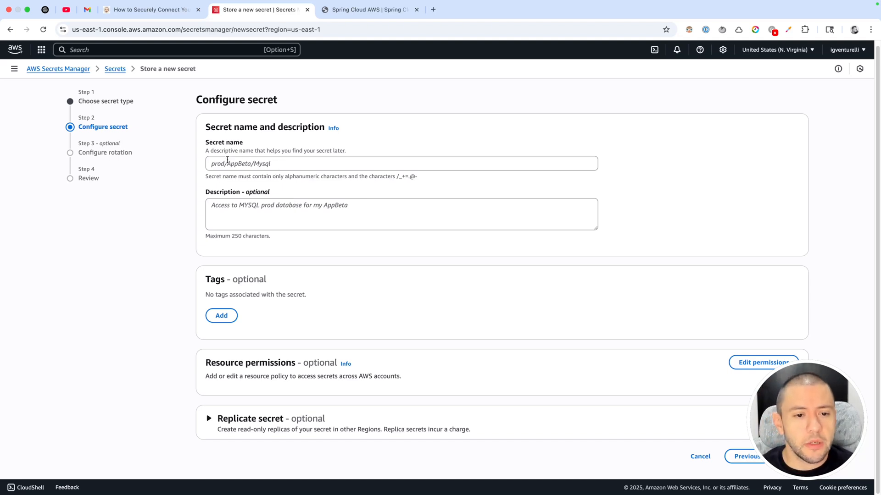
- Name the secret local/database and move on to the rotation step
type("local")
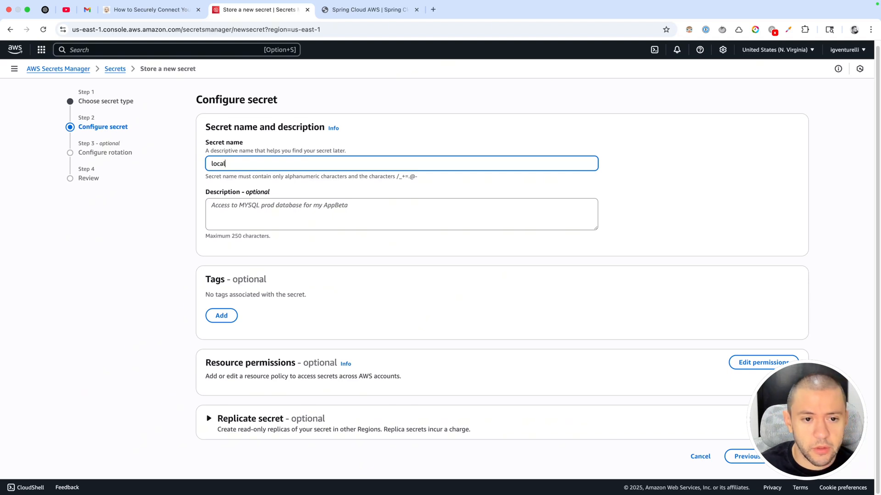
type("/")
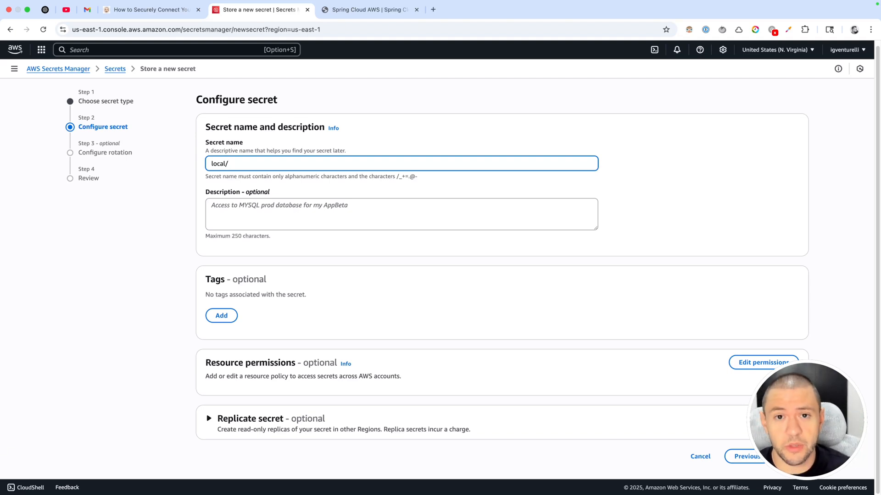
type("prod/")
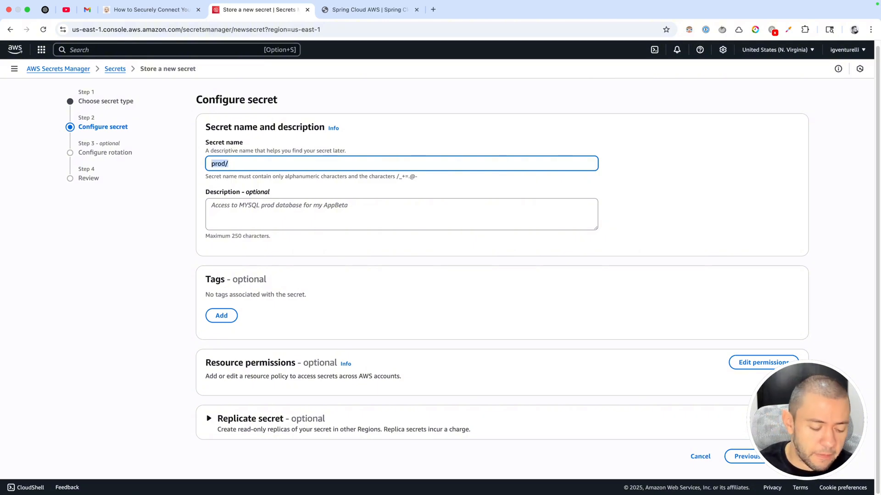
type("local")
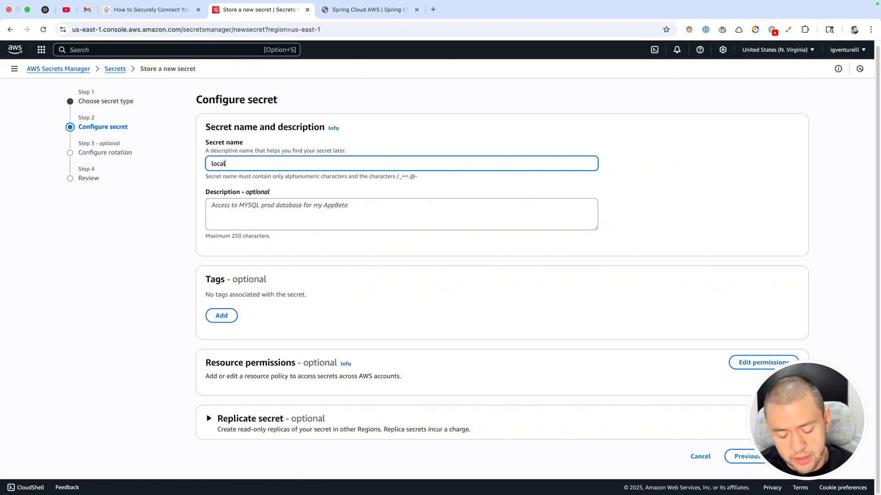
type("/")
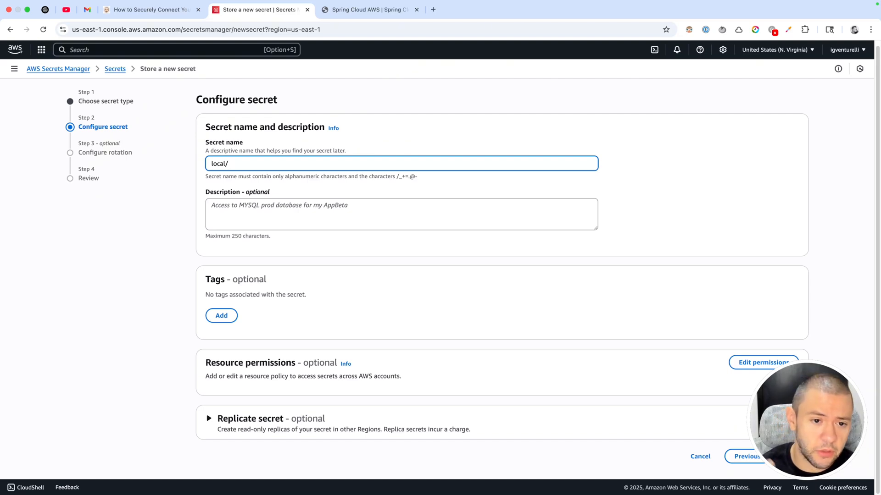
type("dat")
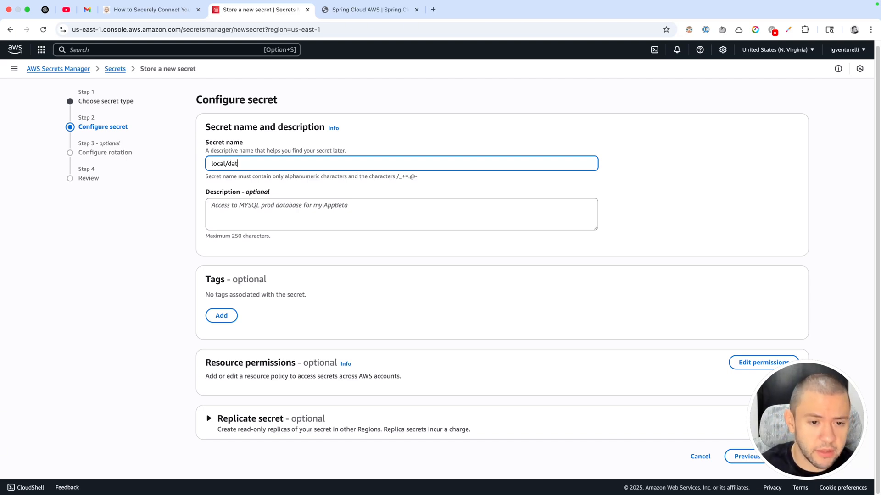
type("base")
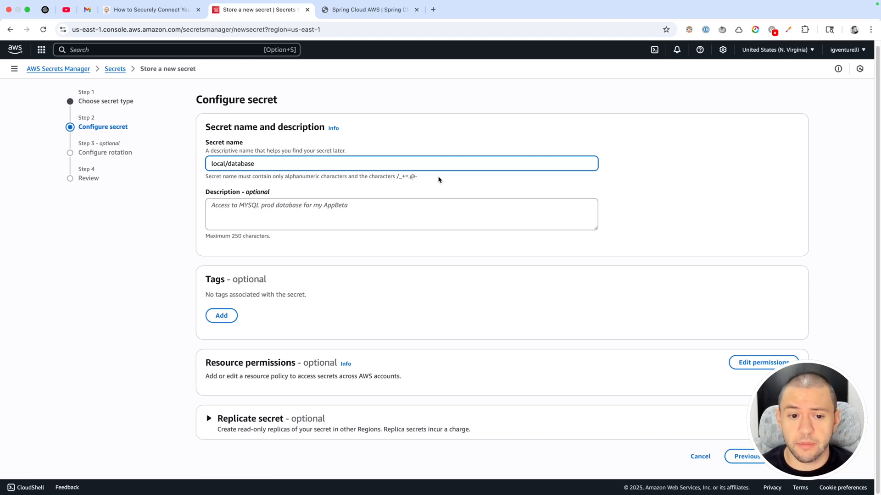
left_click(747, 456)
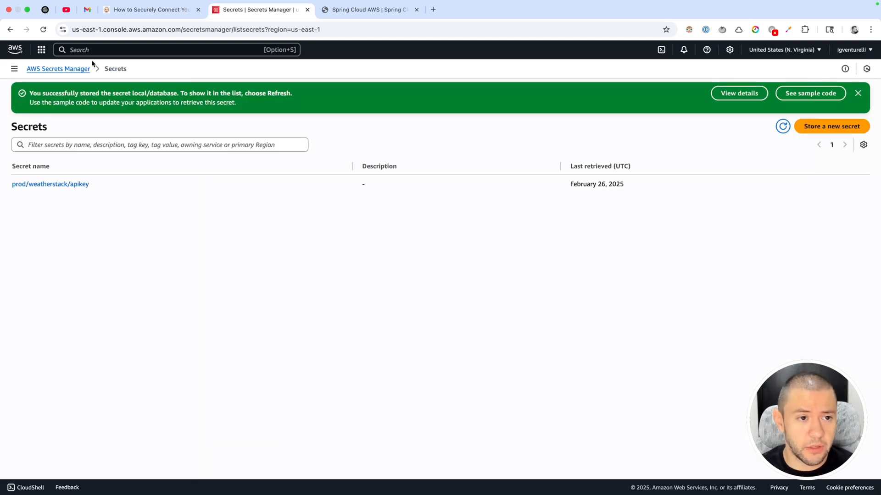
- Refresh the list, view local/database and retrieve its username, password and url values
left_click(858, 93)
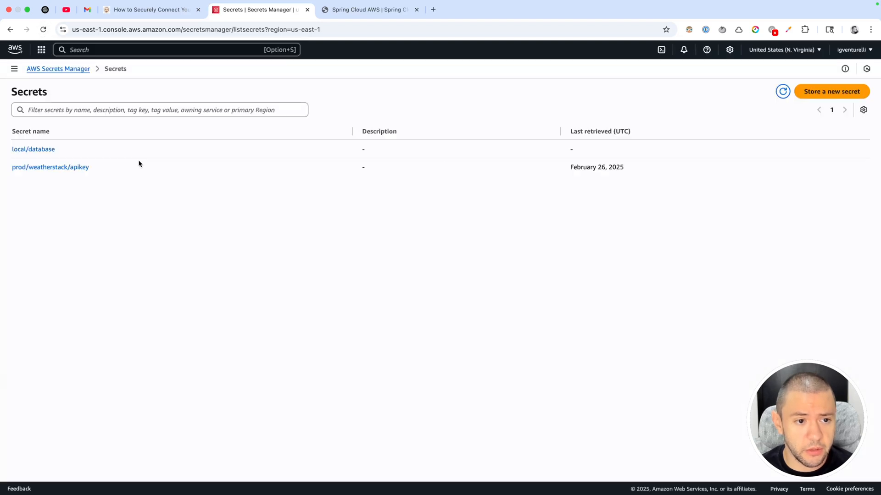
left_click(33, 149)
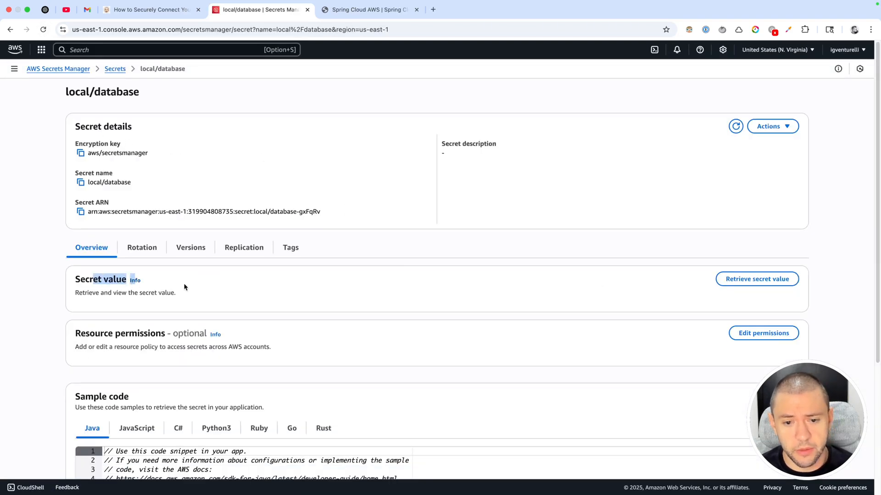
left_click(757, 279)
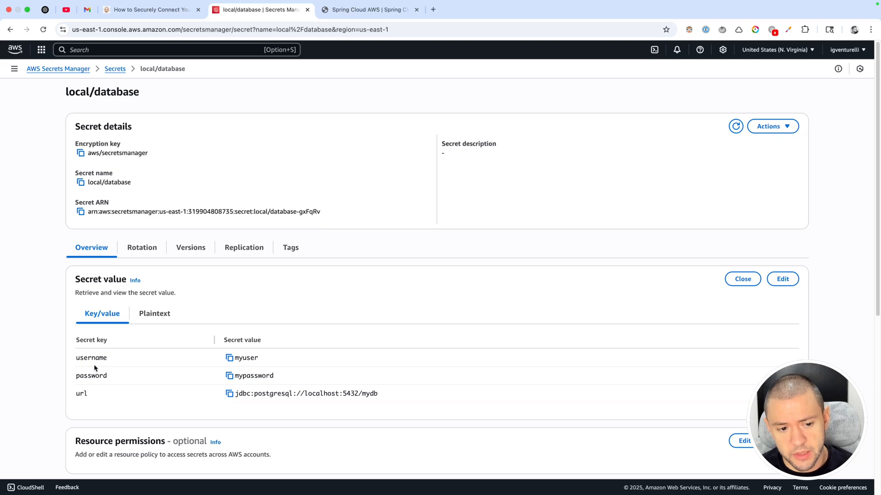
double_click(90, 358)
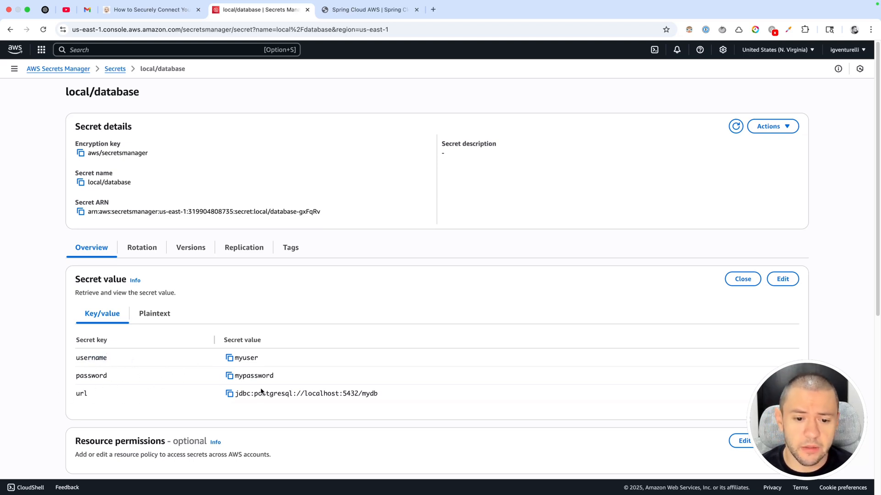
mouse_move(442, 354)
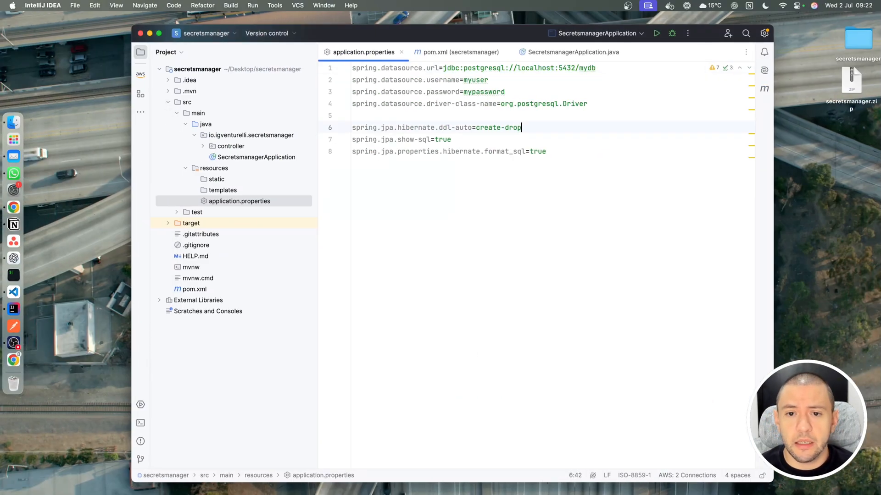
mouse_move(440, 98)
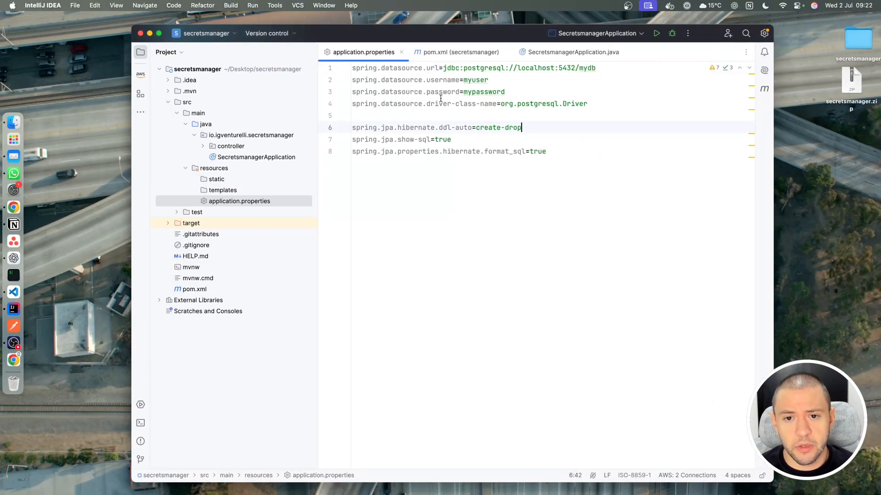
- Confirm the my-postgres container is running via docker ps in the IDE terminal
left_click(529, 104)
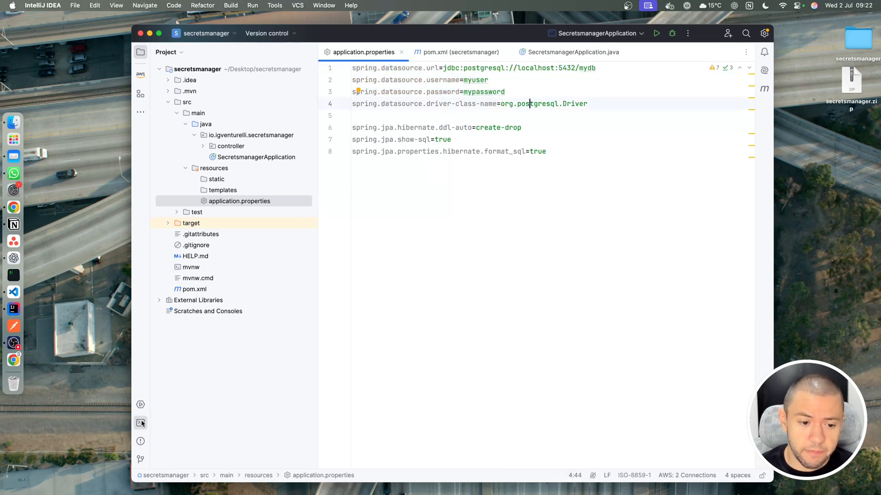
left_click(140, 423)
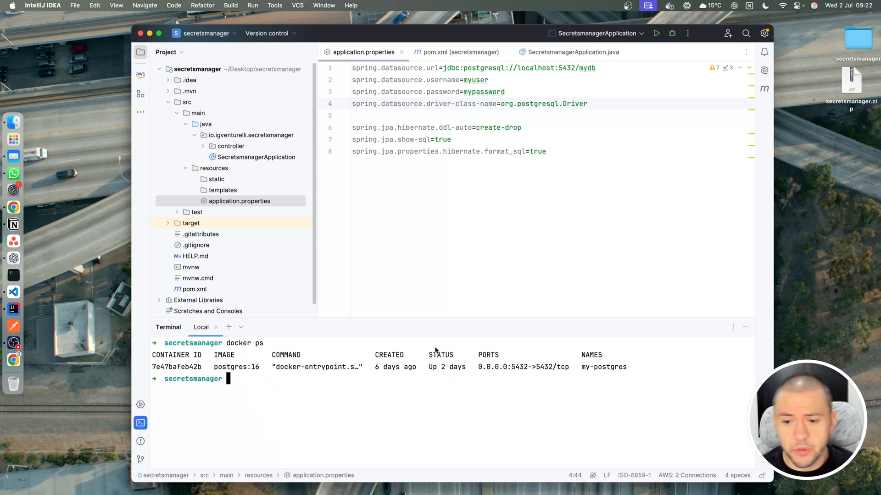
mouse_move(529, 137)
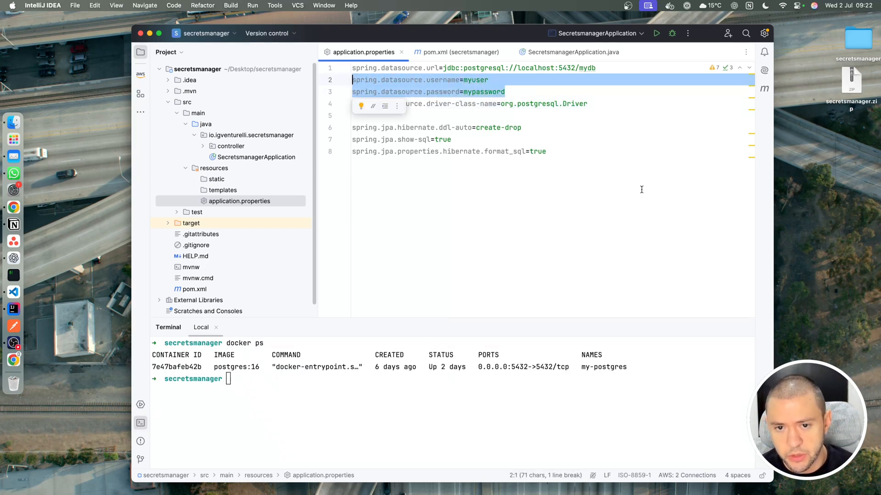
type("exit")
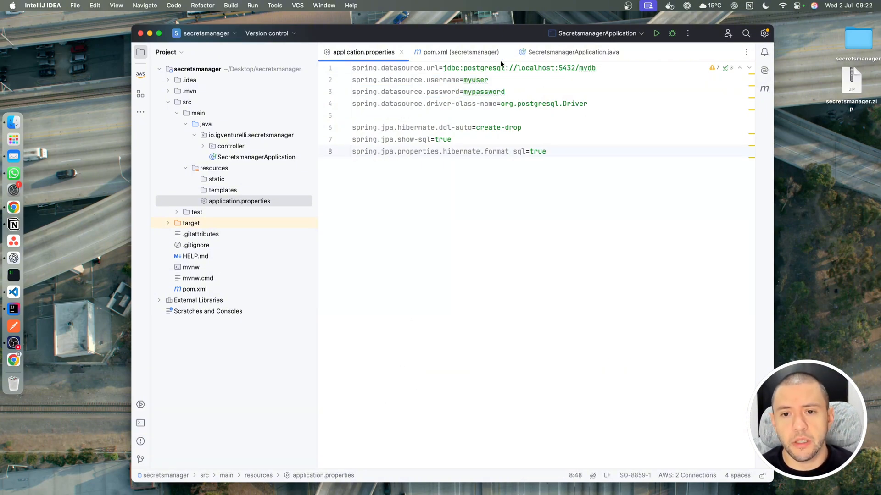
- Run SecretsmanagerApplication from its main class
left_click(573, 51)
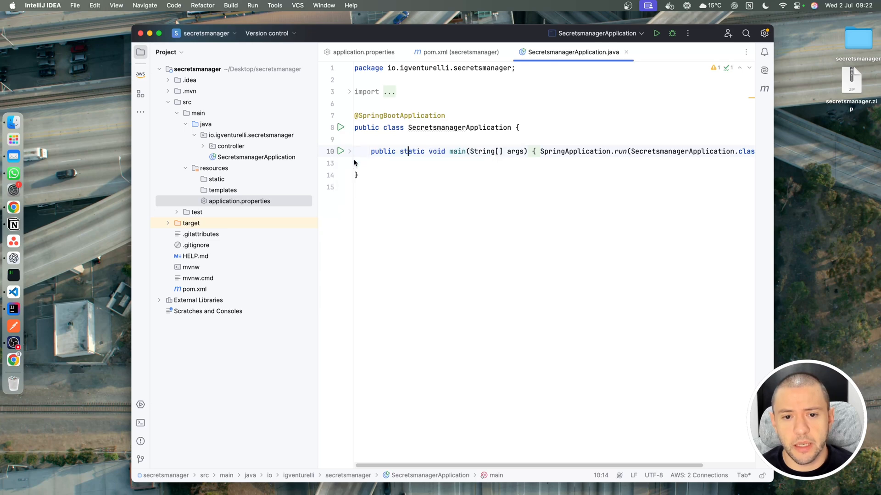
left_click(656, 33)
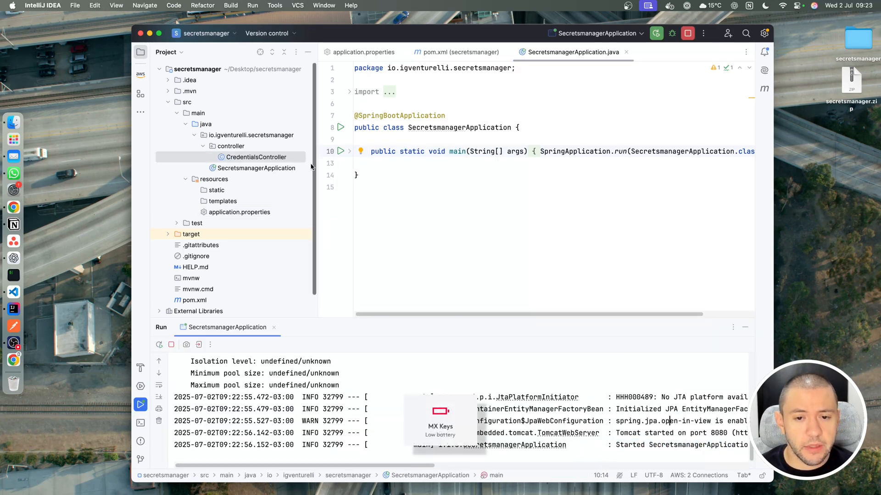
- Show CredentialsController's spring.datasource.username placeholder, then return to application.properties
left_click(255, 156)
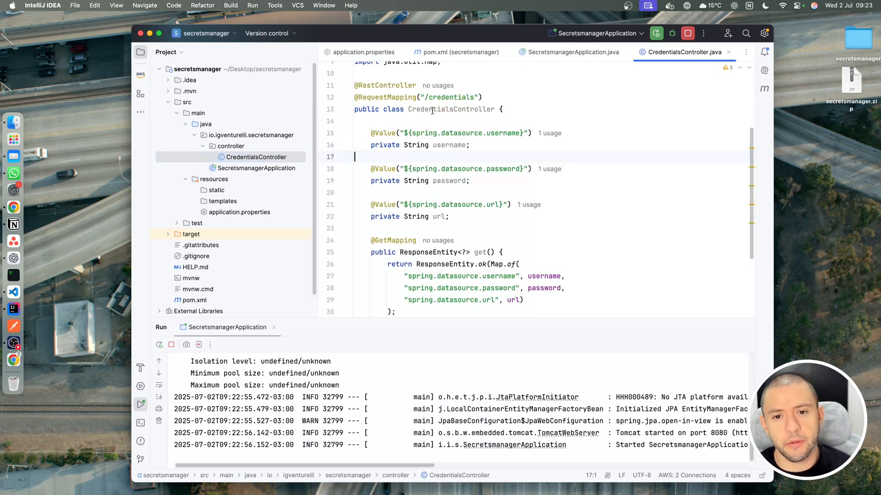
left_click(461, 109)
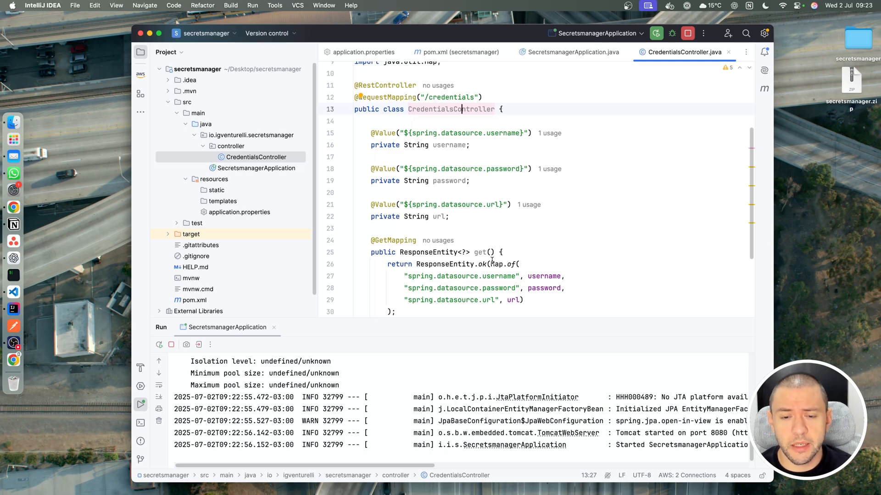
mouse_move(464, 173)
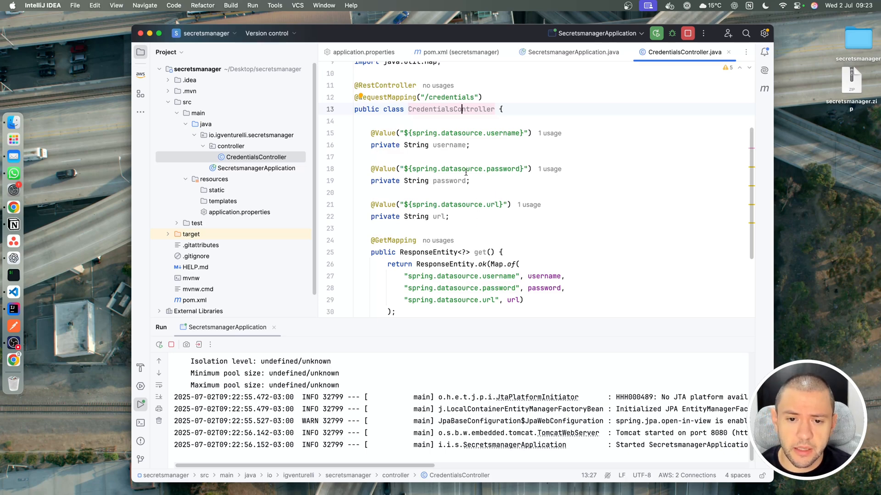
double_click(466, 133)
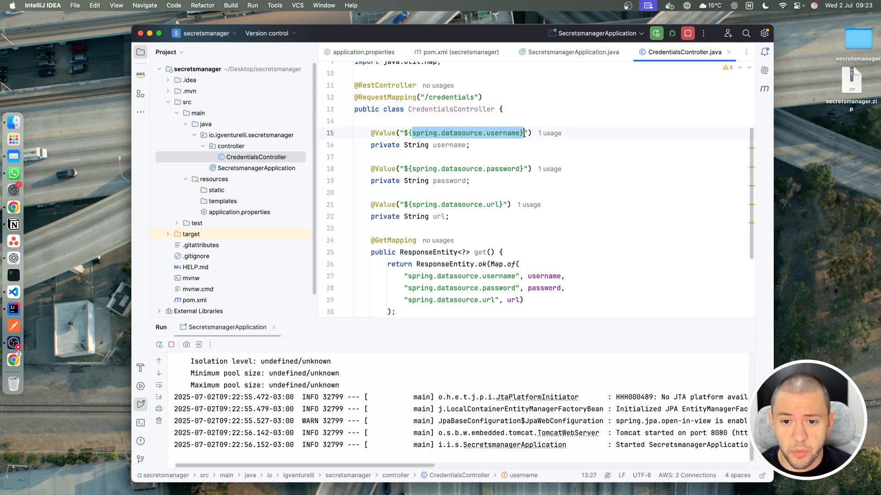
left_click(363, 51)
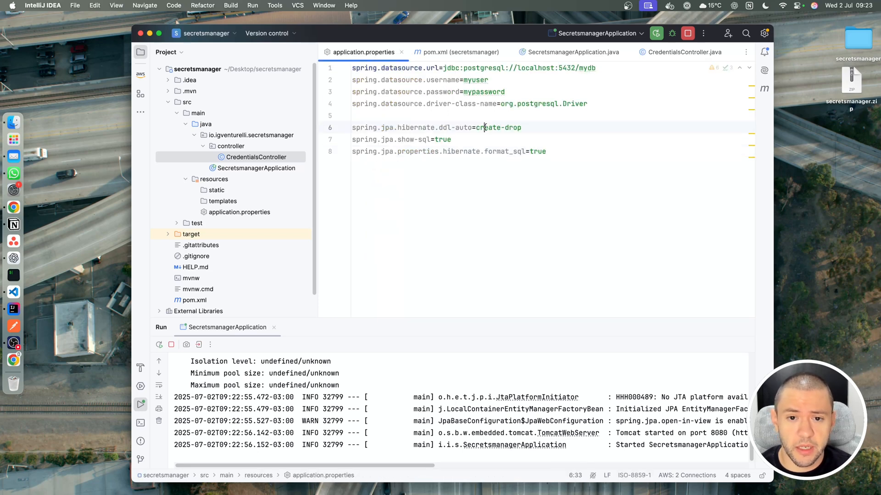
- Call the credentials endpoint from Postman, then stop the running application
left_click(684, 51)
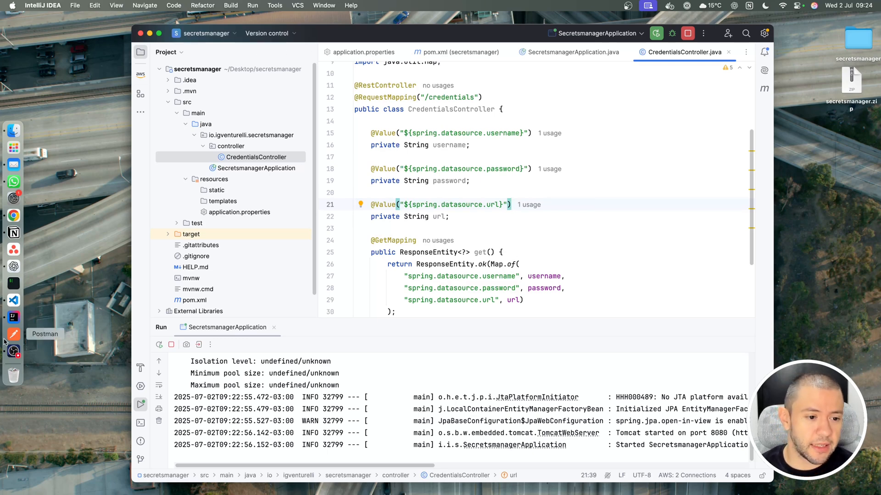
left_click(14, 334)
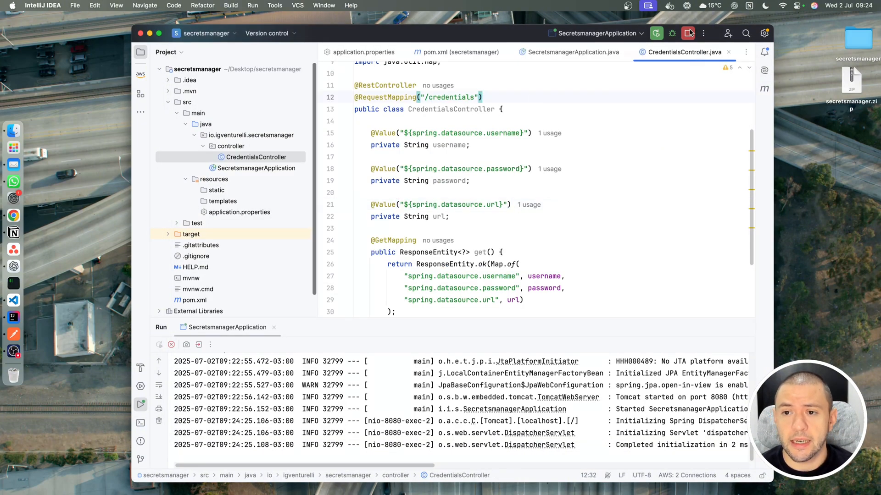
left_click(364, 51)
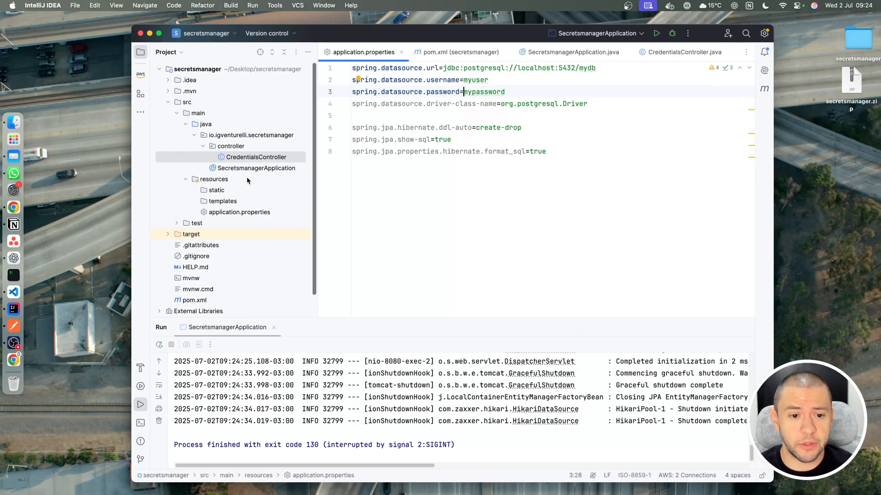
- Show pom.xml's dependencyManagement block importing spring-cloud-aws-dependencies 3.4.0
left_click(460, 51)
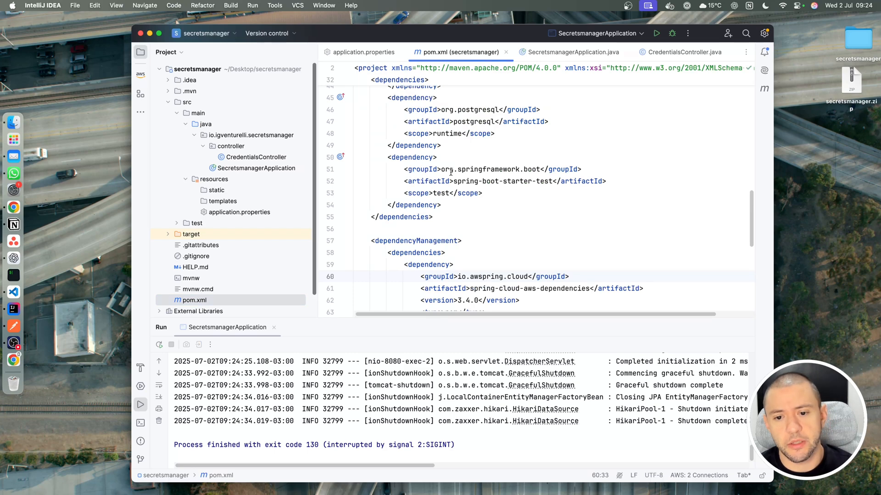
scroll("down", 3)
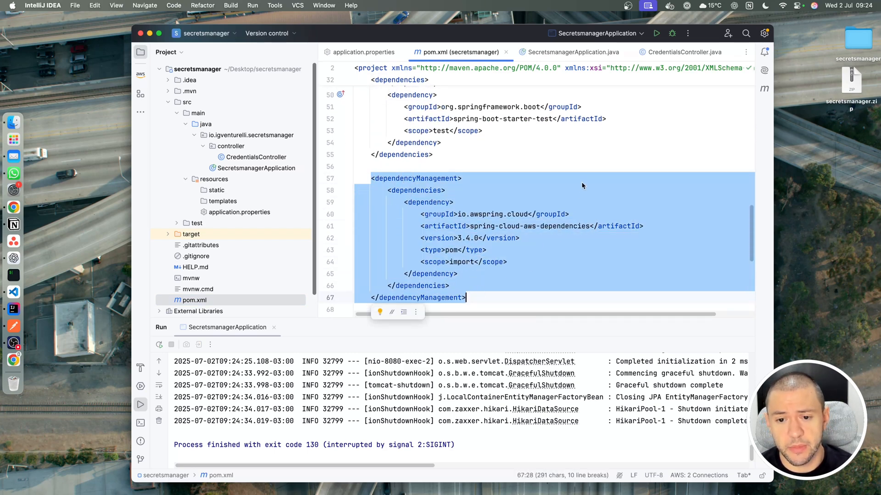
left_click(521, 220)
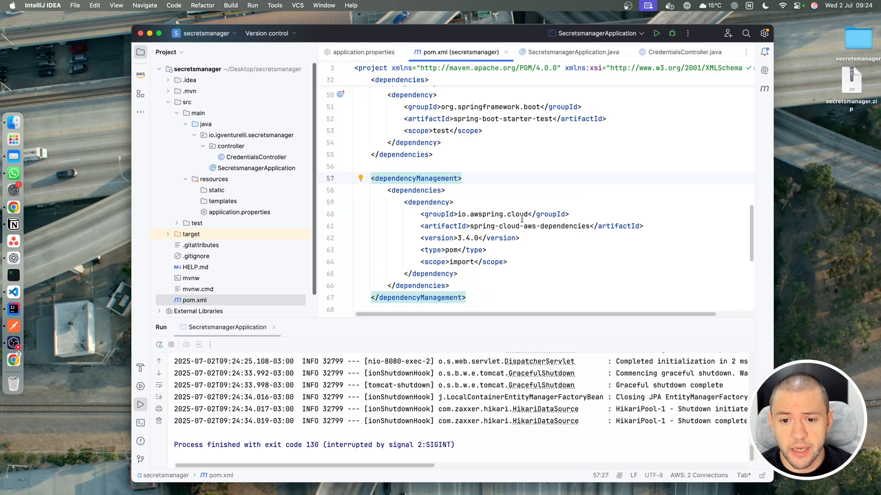
mouse_move(489, 214)
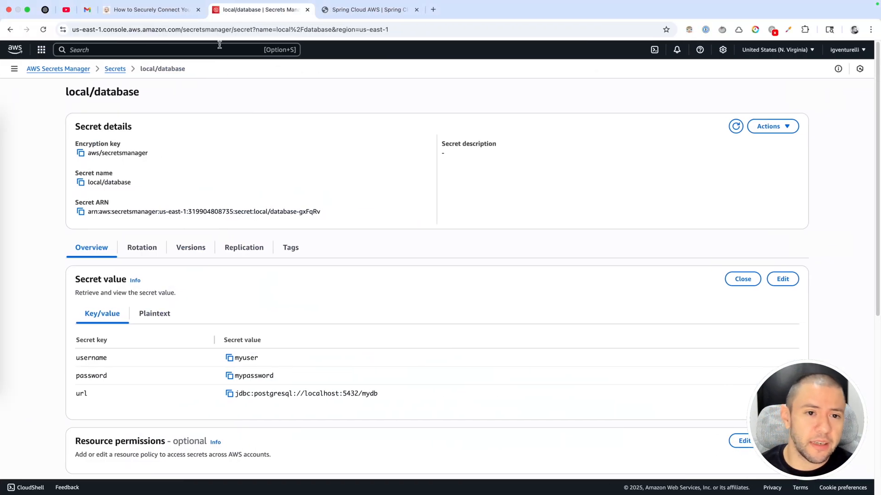
- View the Spring Cloud AWS reference docs' Getting Started Bill of Materials snippet
left_click(368, 9)
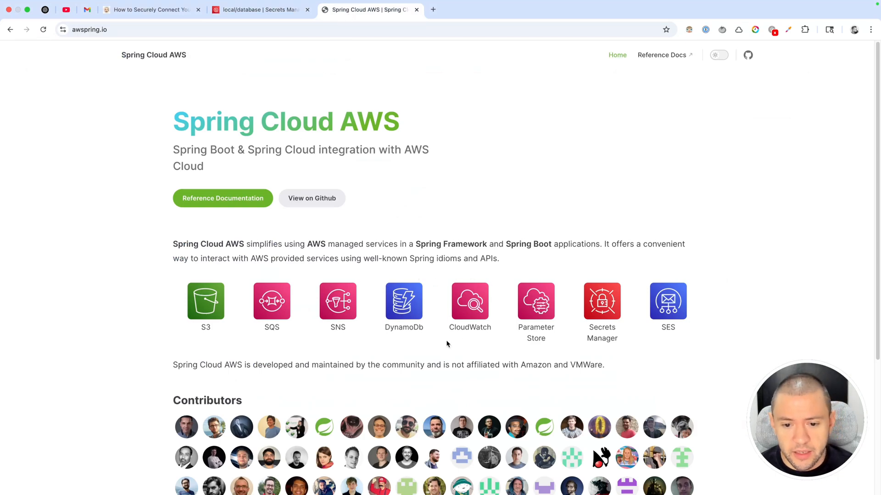
left_click(602, 302)
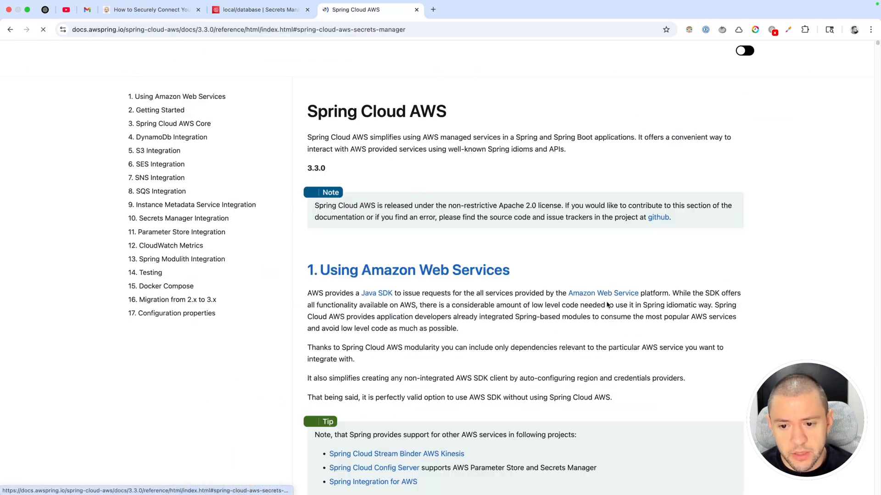
left_click(177, 219)
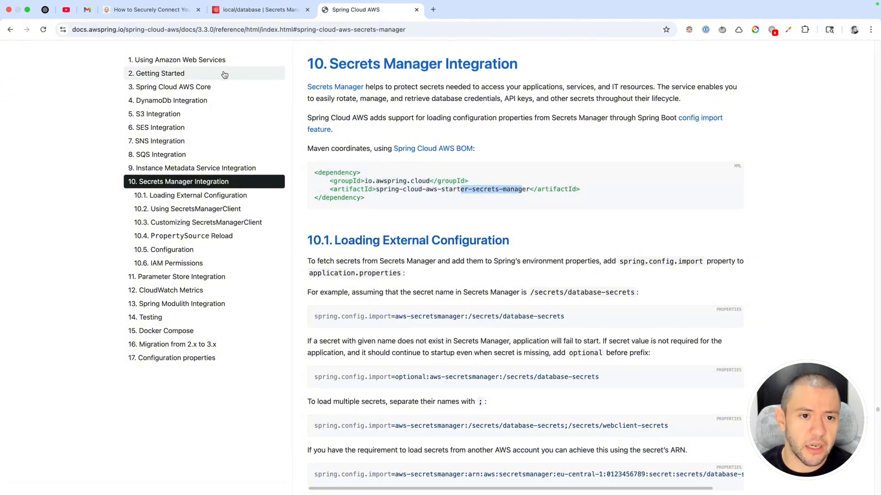
left_click(180, 60)
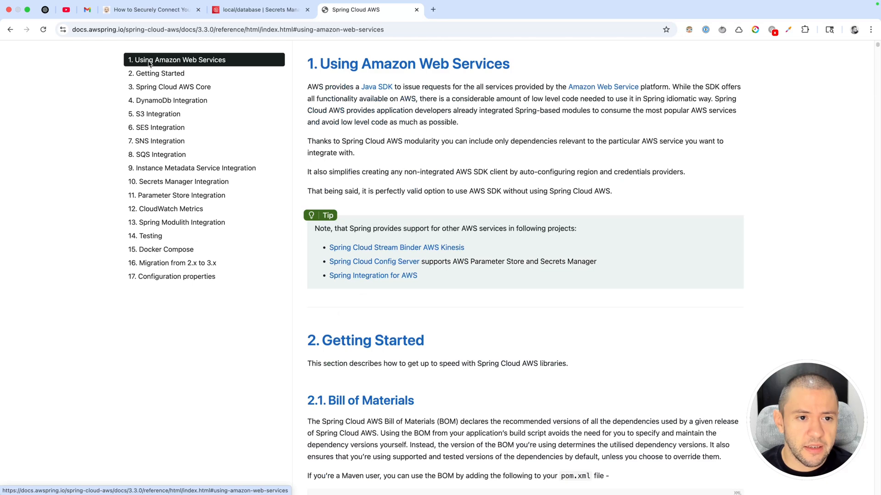
mouse_move(272, 79)
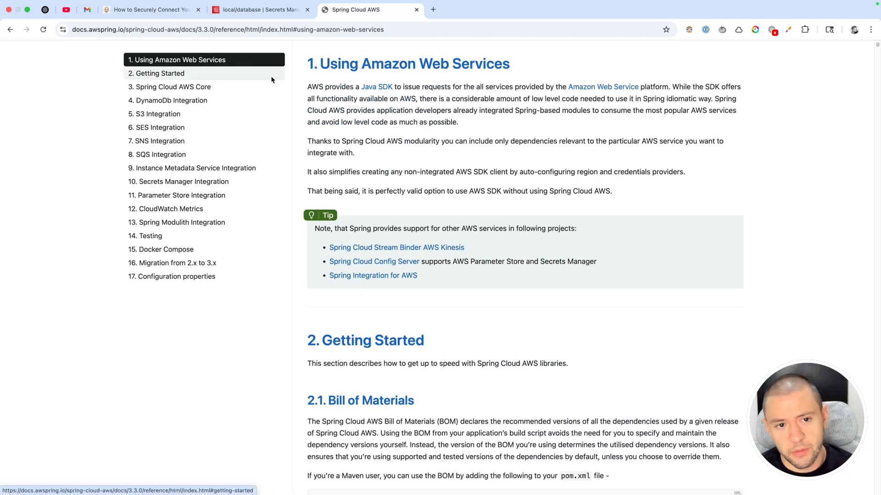
scroll("down", 3)
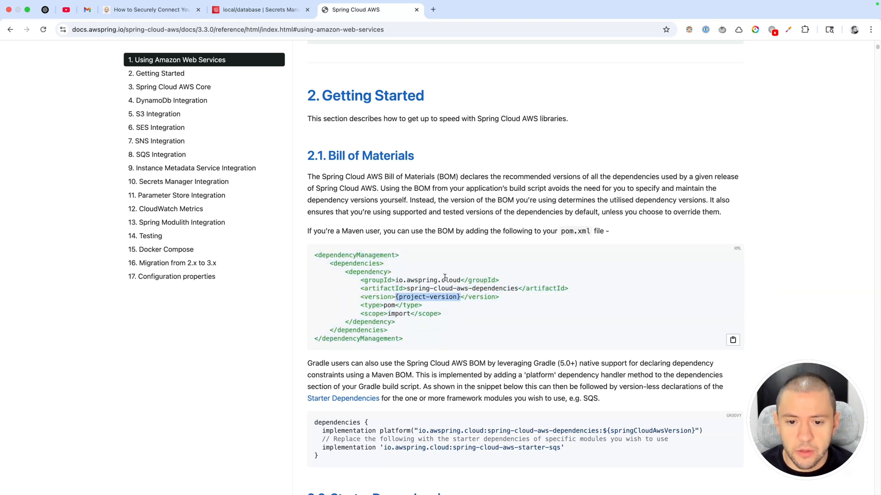
- Google 'io.awspring maven central' and go to the io.awspring.cloud Maven Repository page
left_click(432, 9)
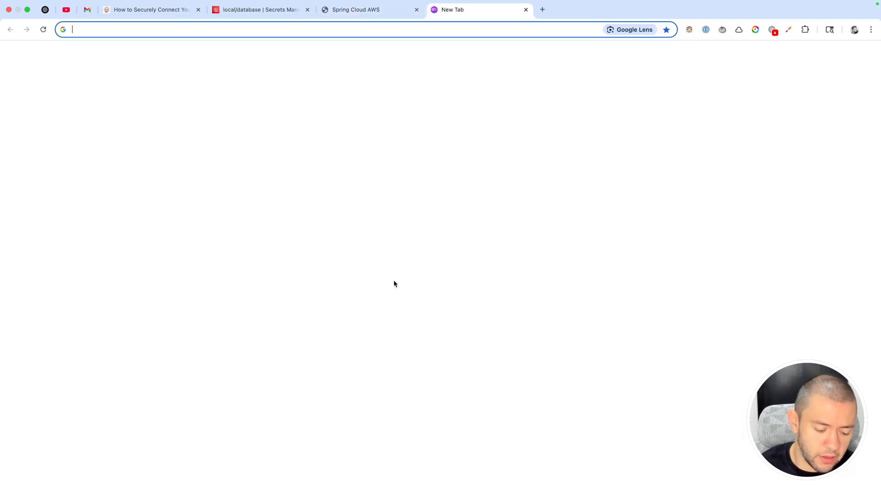
type("io.awspring. maven central")
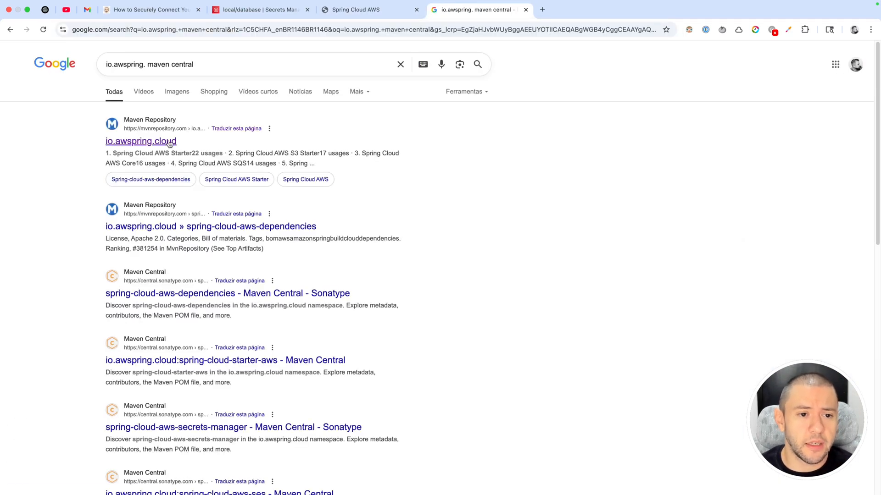
left_click(140, 141)
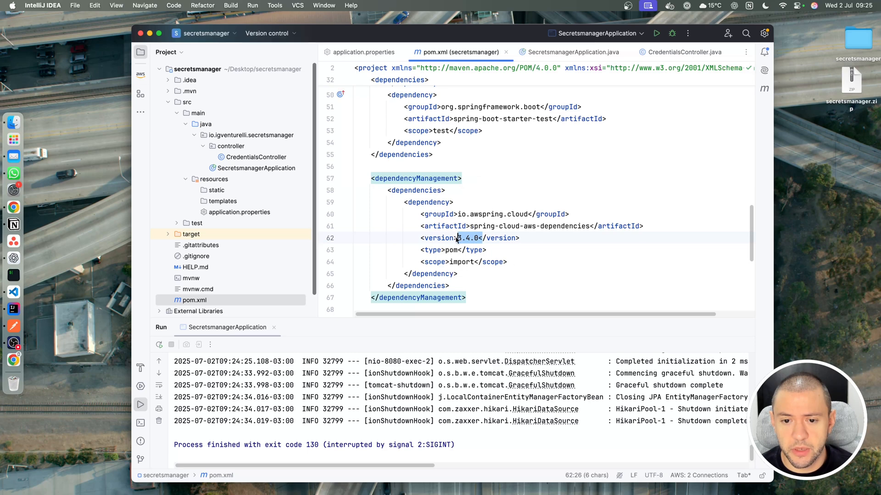
- Review the spring-cloud-aws-starter-secrets-manager dependency in pom.xml, then return to application.properties
scroll("up", 3)
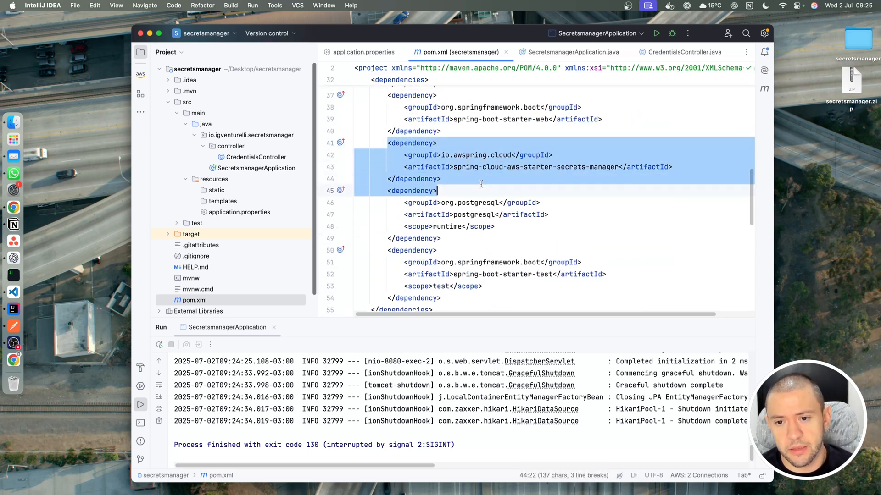
left_click(494, 155)
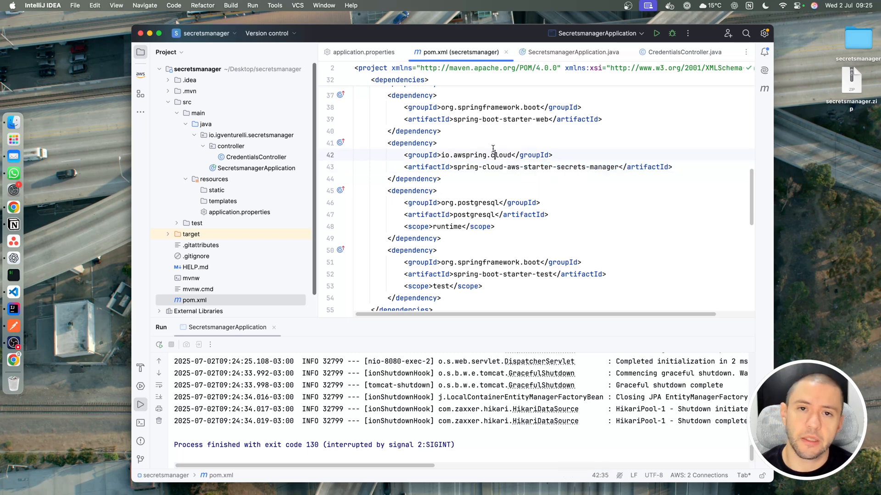
left_click(363, 51)
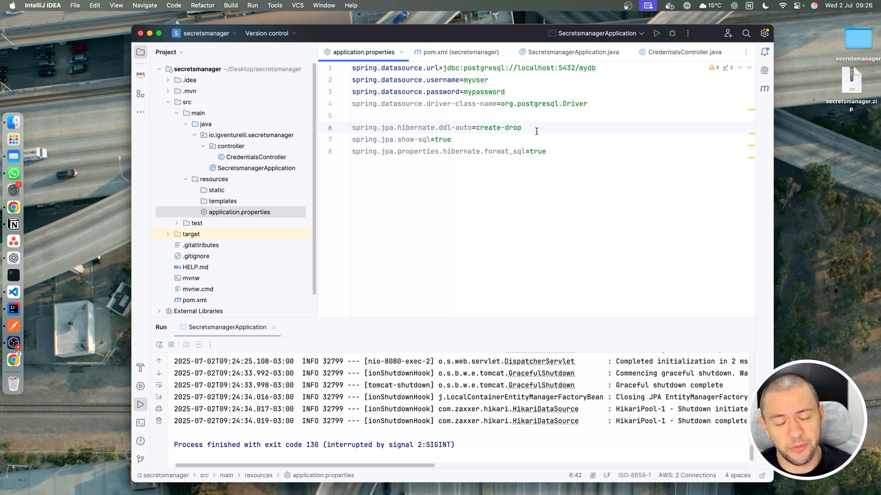
mouse_move(532, 143)
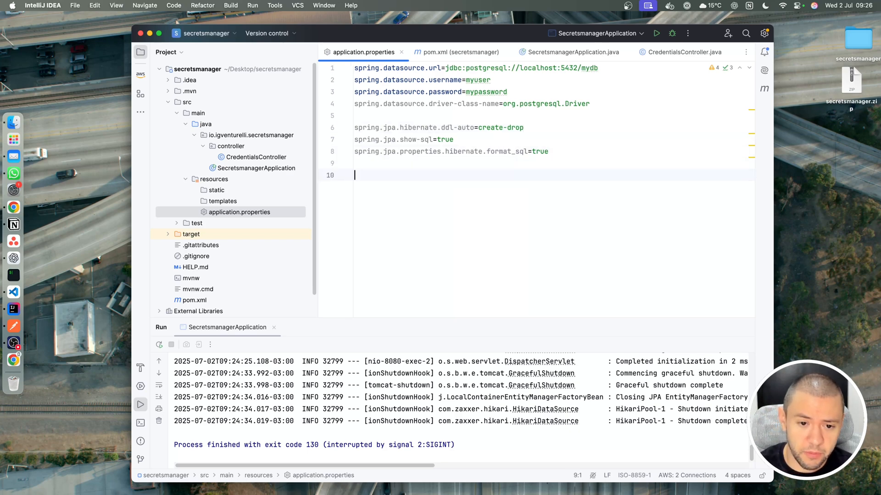
- Add spring.config.import=aws-secretsmanager:local/database and select the secret name local/database
type("spring.config.import=aws-secretsmanager:local/database")
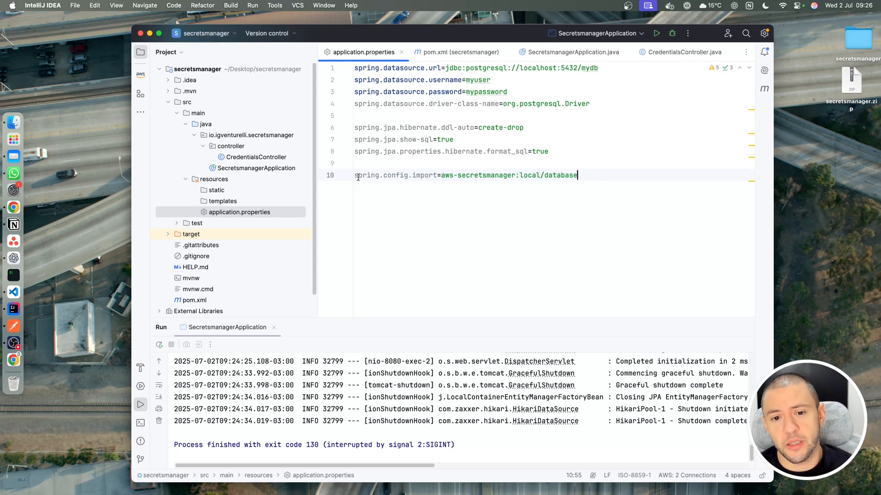
left_click(444, 174)
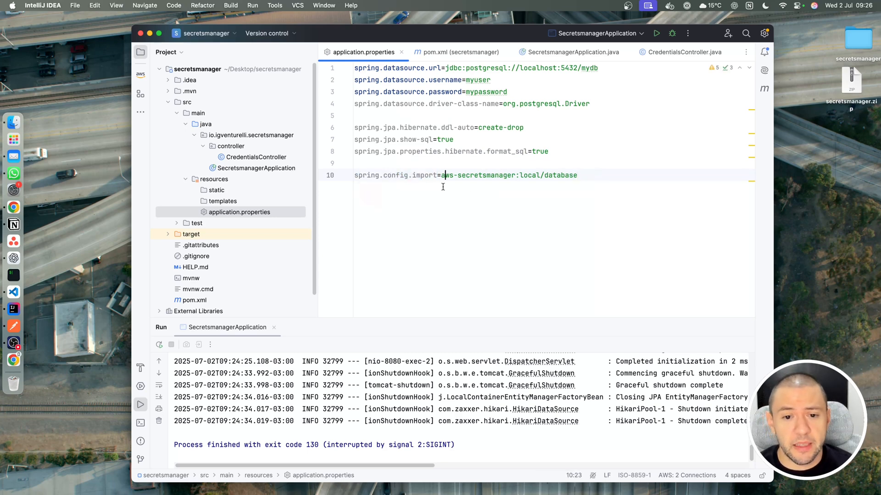
double_click(395, 174)
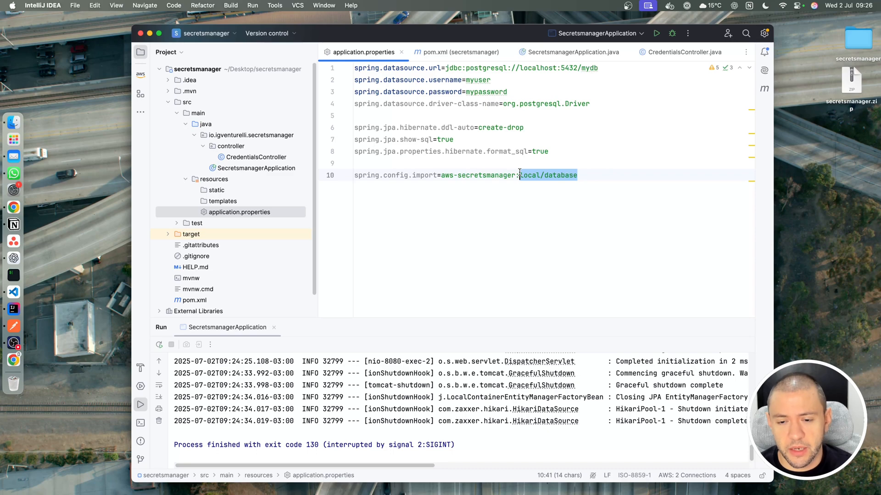
double_click(548, 174)
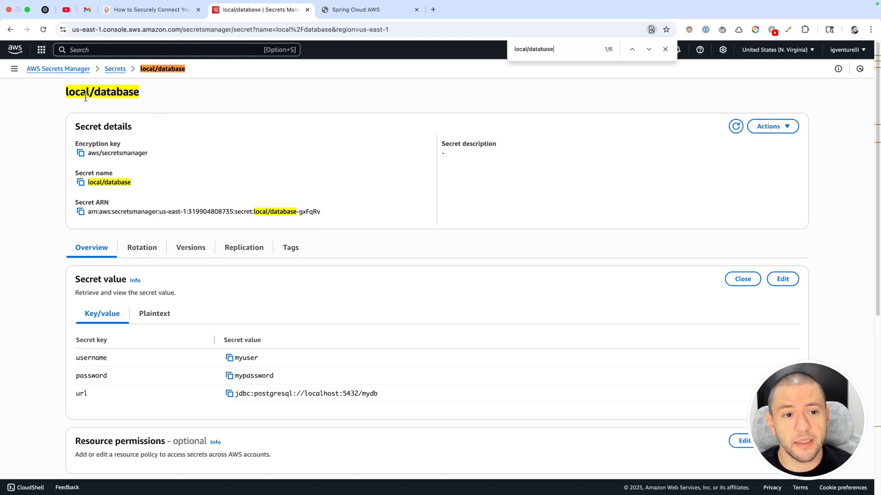
mouse_move(316, 88)
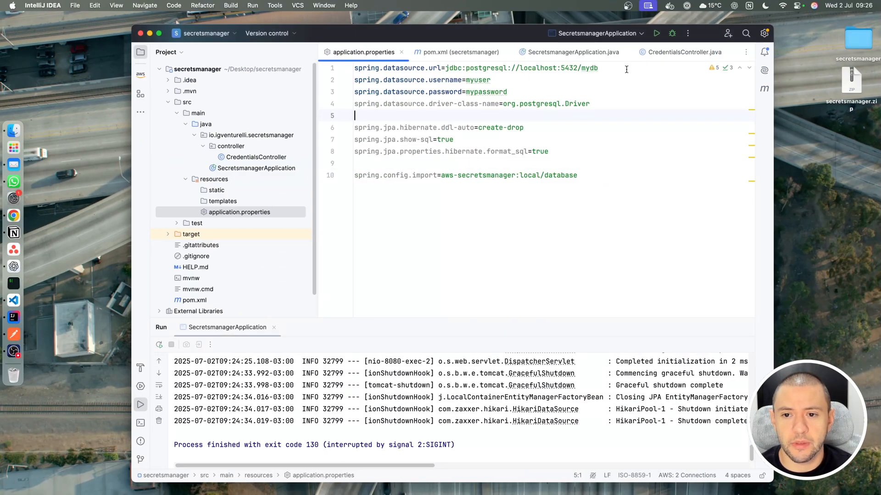
- Replace datasource values with ${url}, ${username}, ${password} placeholders and edit CredentialsController's username key
type("${url}}")
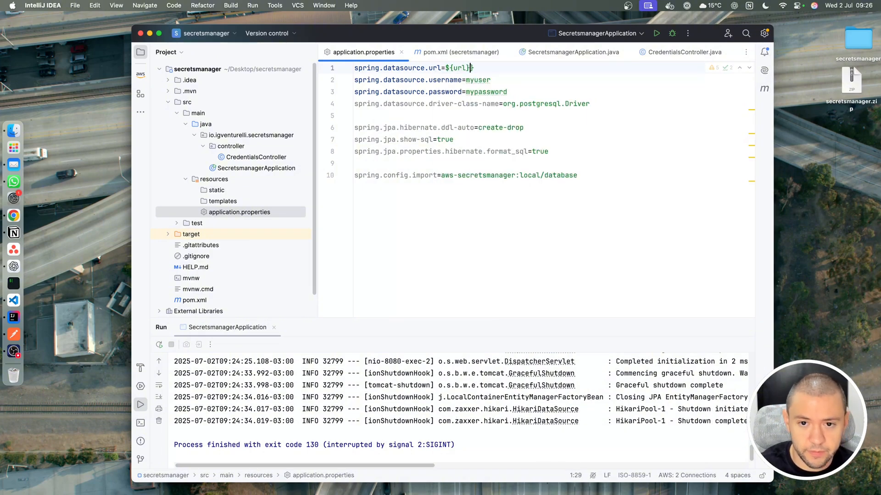
type("${use")
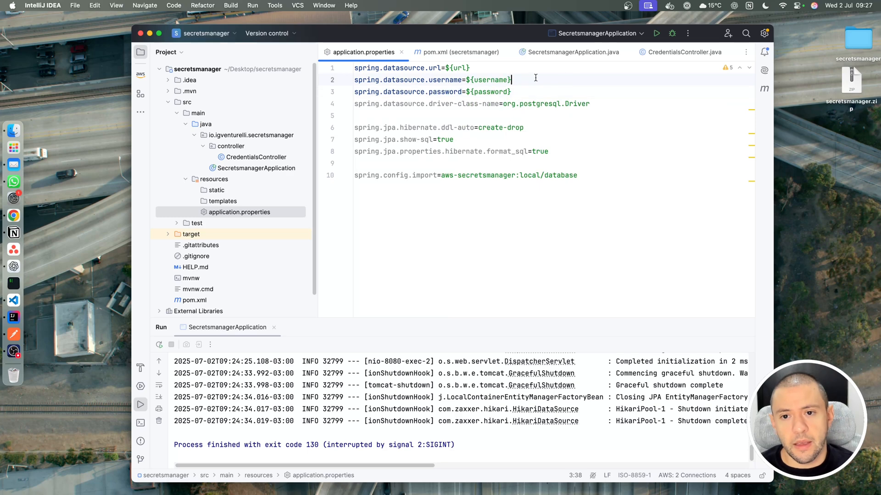
left_click(684, 51)
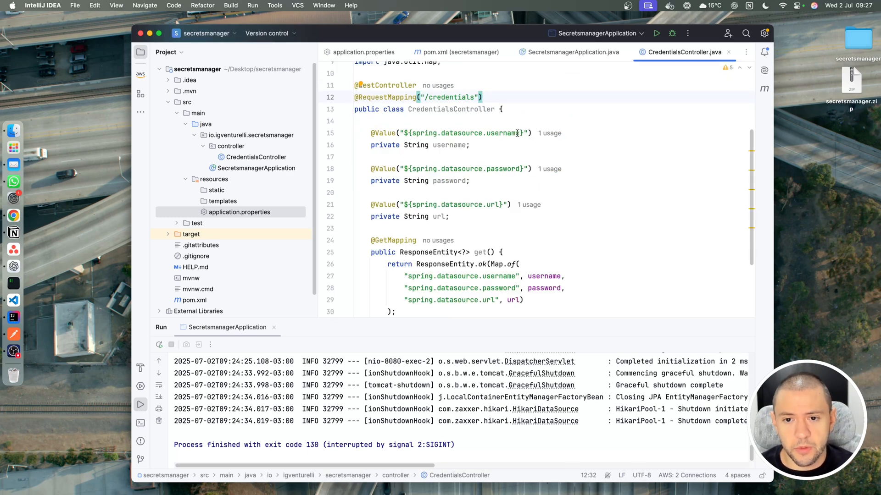
double_click(450, 133)
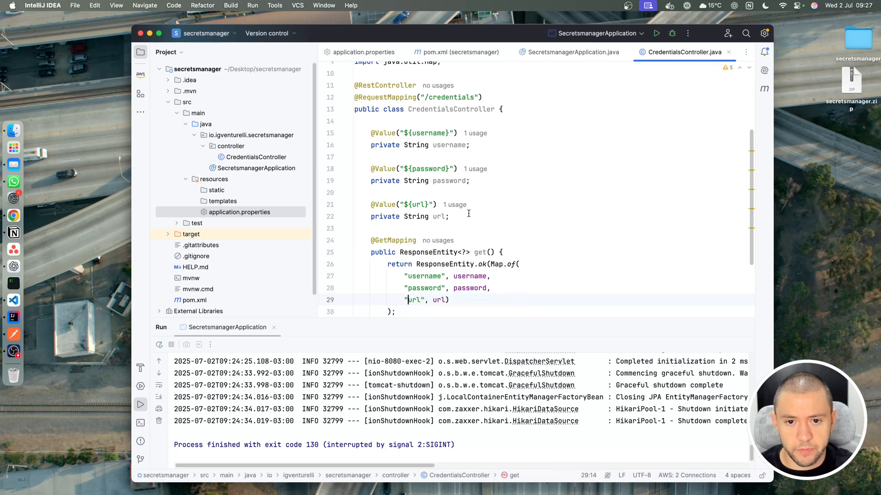
- Search application.properties for username, review the placeholders, and switch back to CredentialsController
left_click(364, 51)
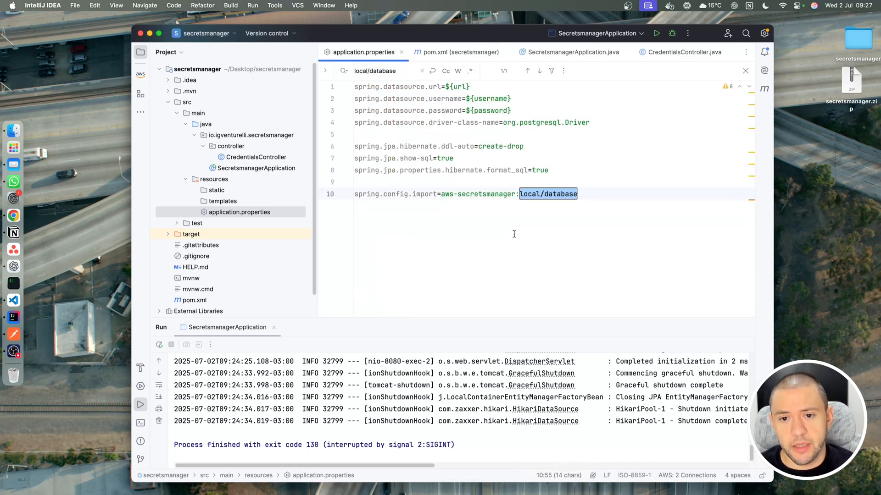
type("username")
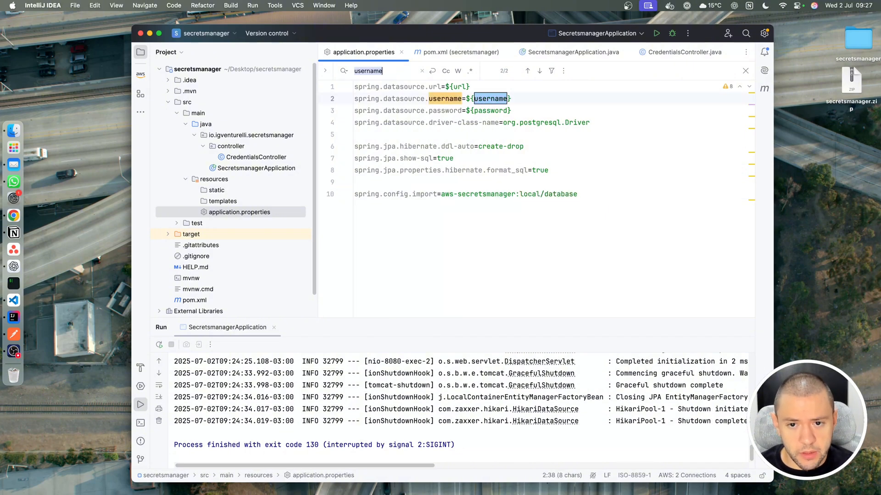
left_click(744, 71)
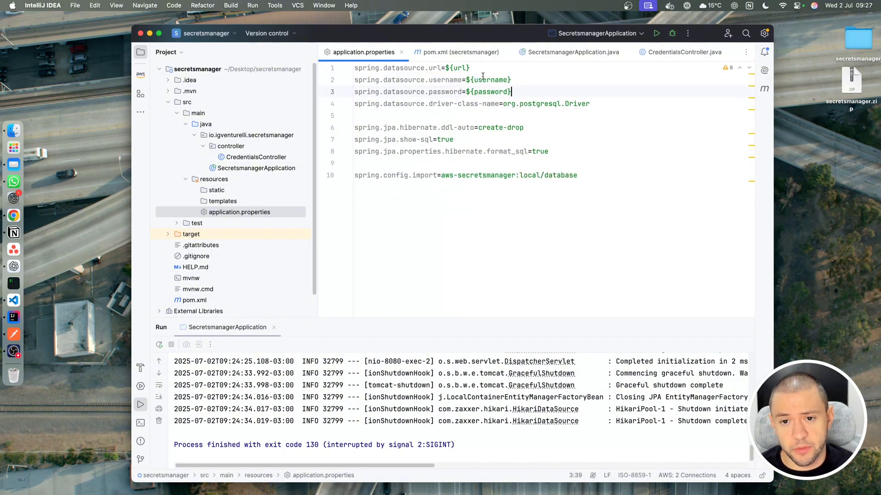
double_click(490, 80)
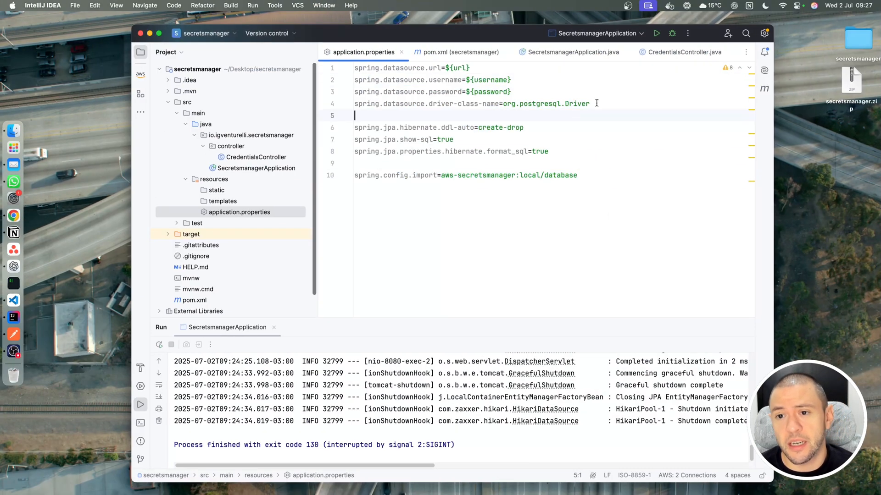
left_click(686, 52)
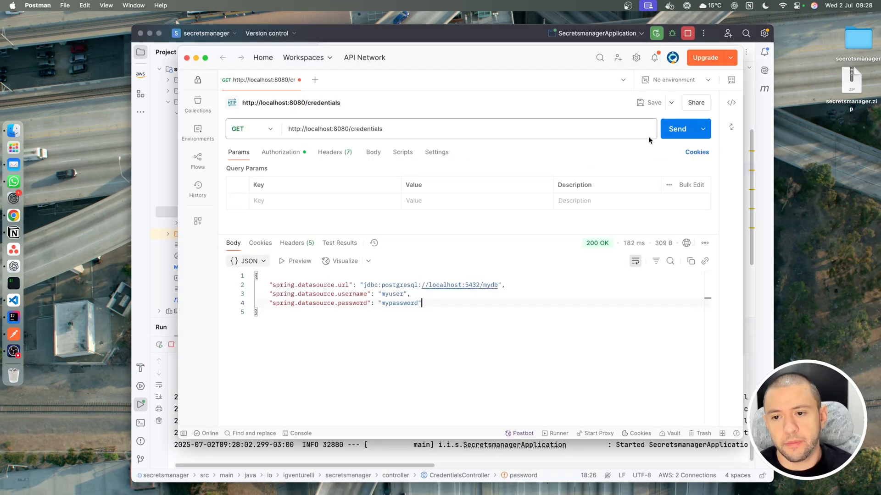
- Send the GET /credentials request in Postman and review the returned url, username and password
left_click(678, 128)
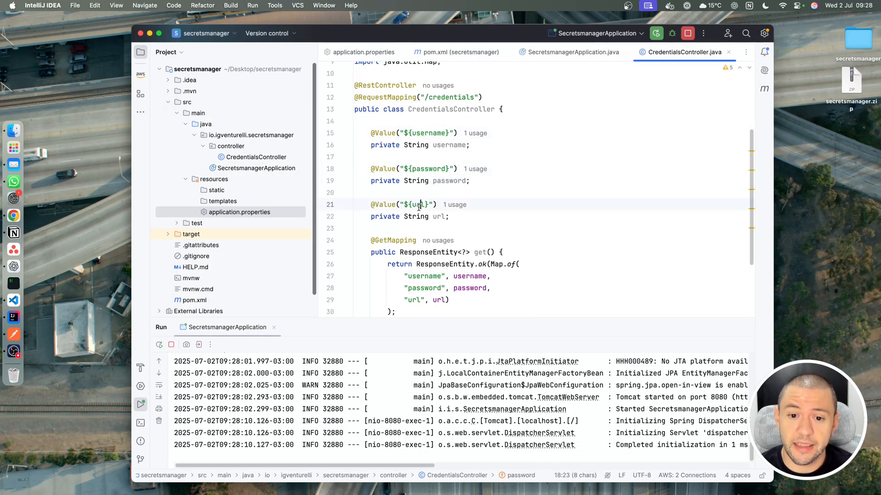
- Show application.properties and stop the running SecretsmanagerApplication
left_click(364, 51)
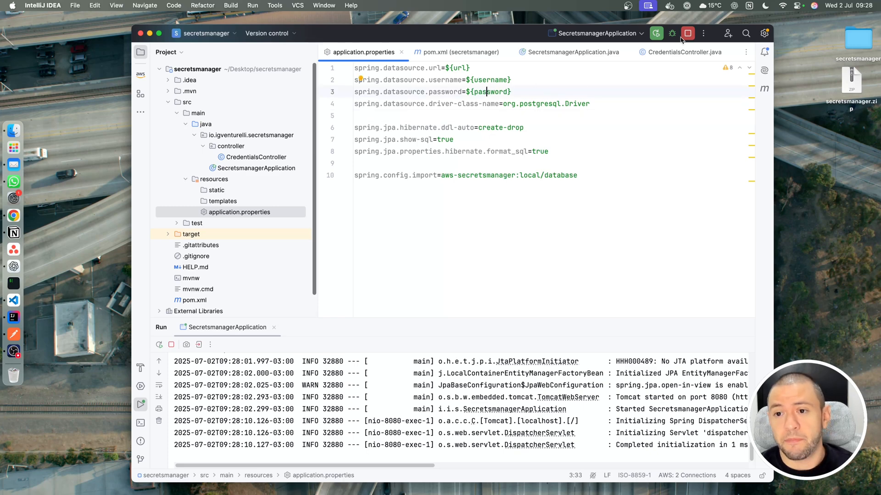
left_click(687, 33)
type("x")
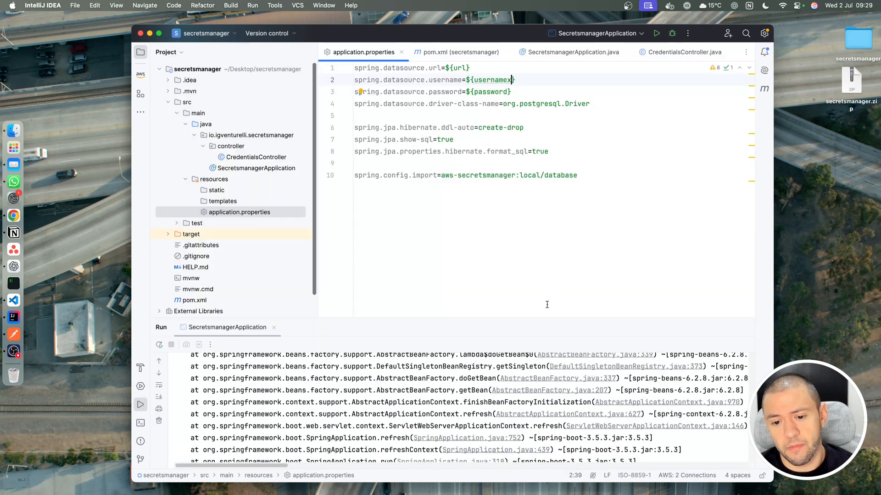
mouse_move(518, 322)
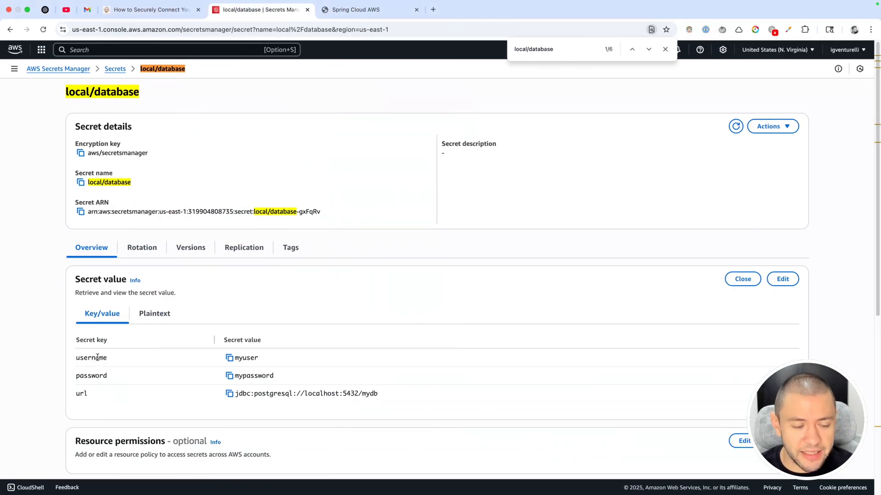
mouse_move(270, 328)
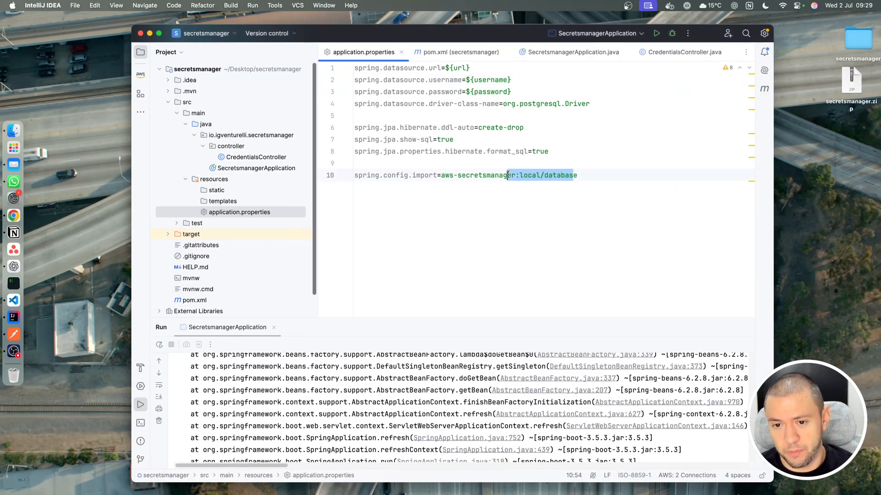
left_click(605, 212)
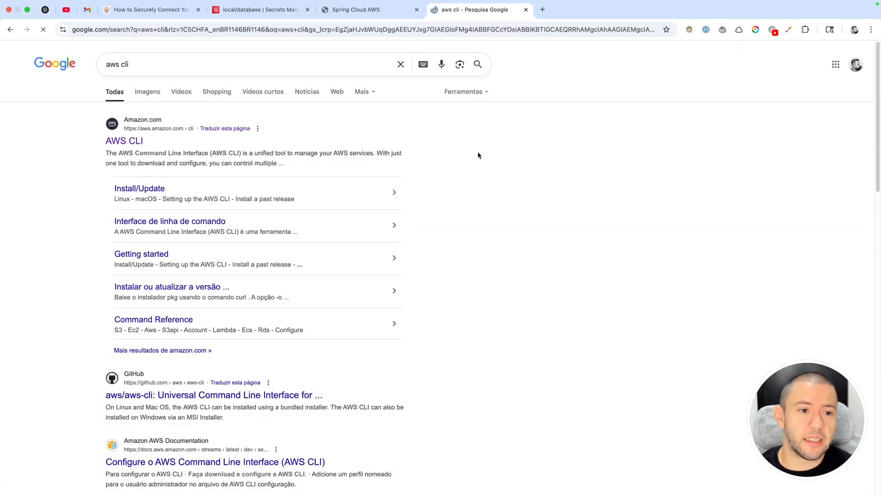
- Visit the AWS Command Line Interface page from the aws cli search results
left_click(124, 142)
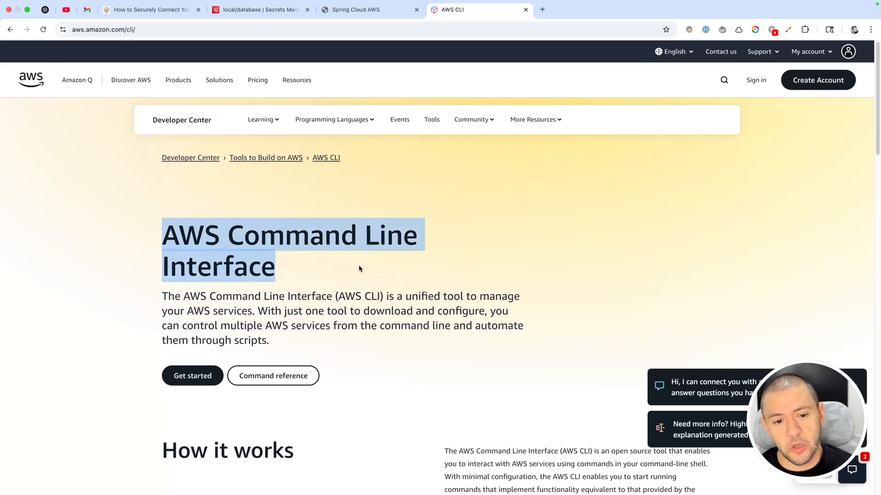
mouse_move(354, 263)
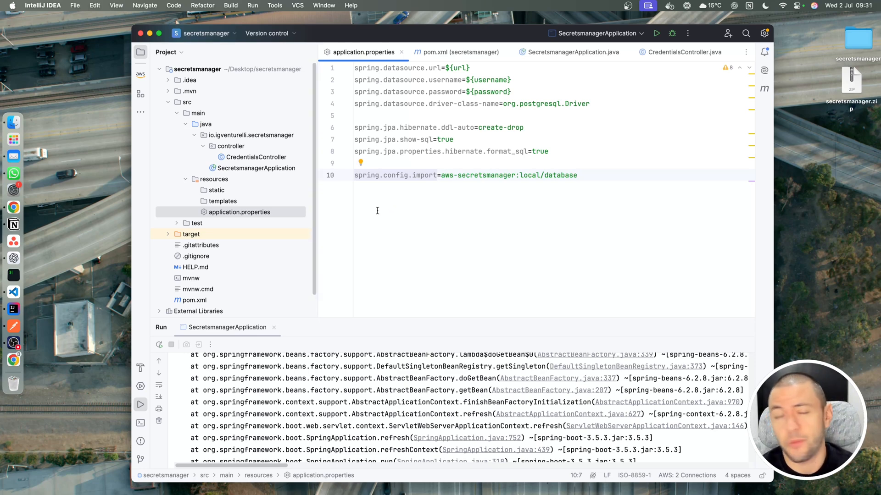
left_click(380, 174)
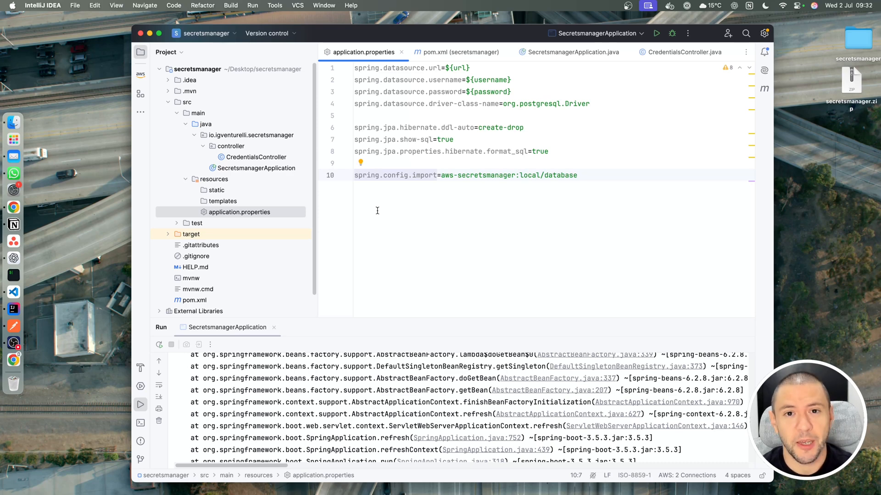
left_click(380, 175)
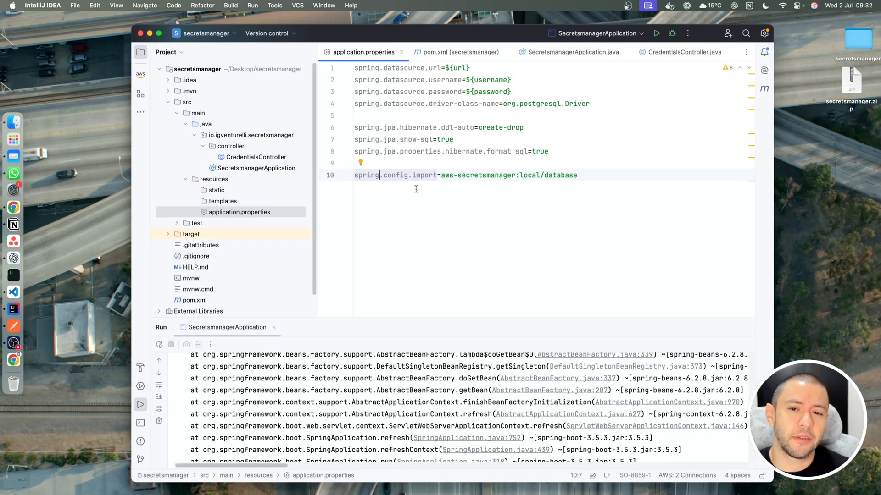
mouse_move(456, 151)
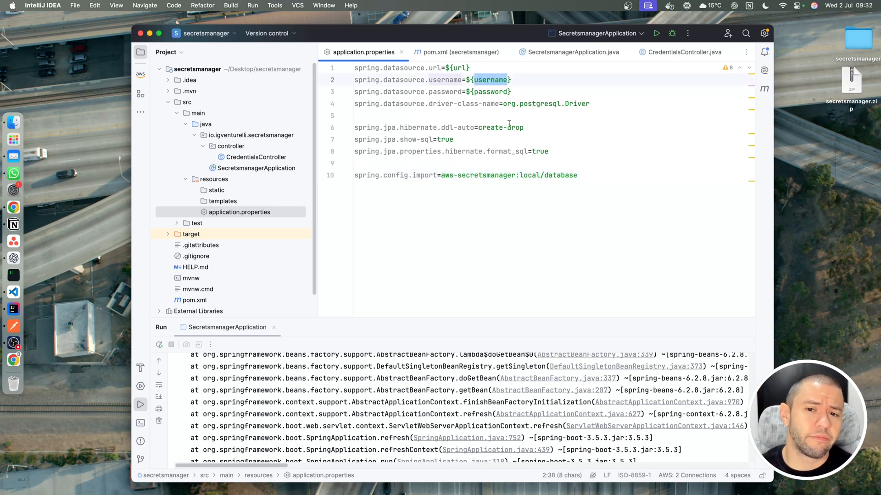
left_click(521, 104)
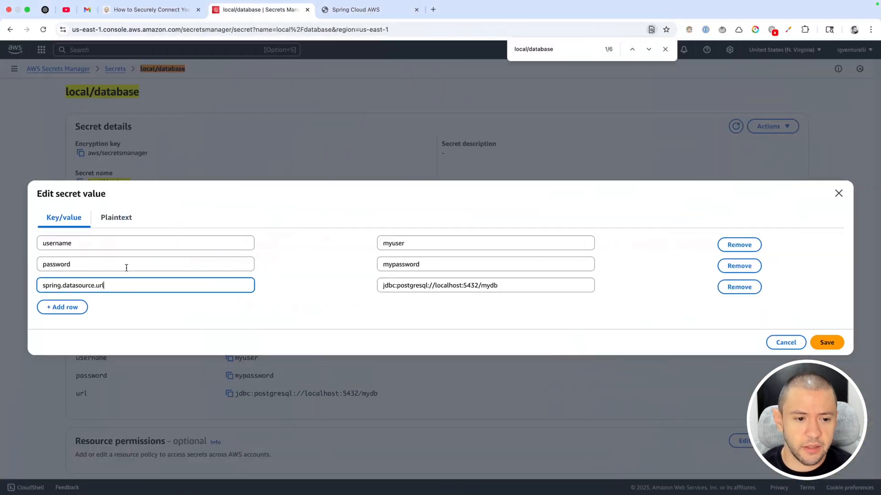
- Rename the local/database secret keys to spring.datasource.username, password and url, and save the secret
type("spring.datasource.username")
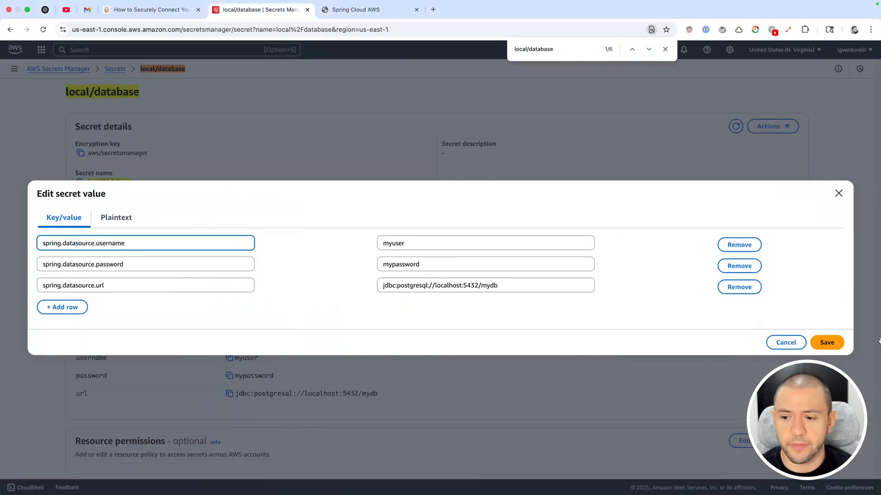
left_click(827, 342)
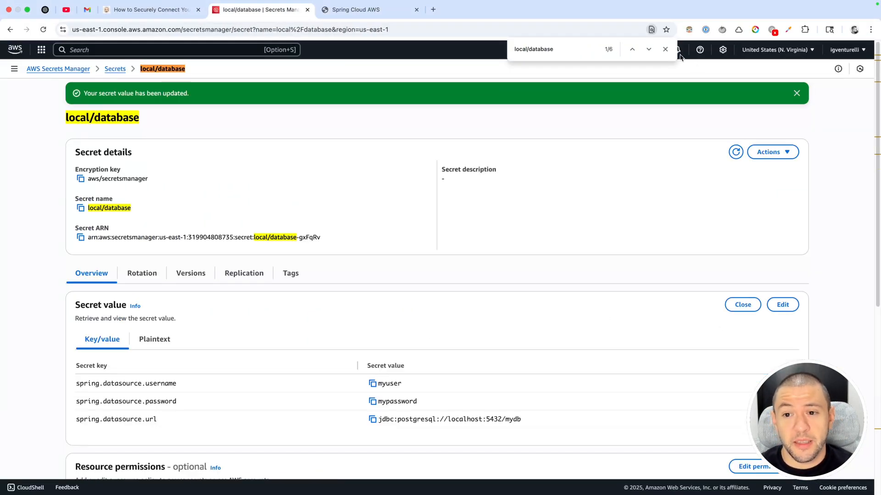
left_click(665, 50)
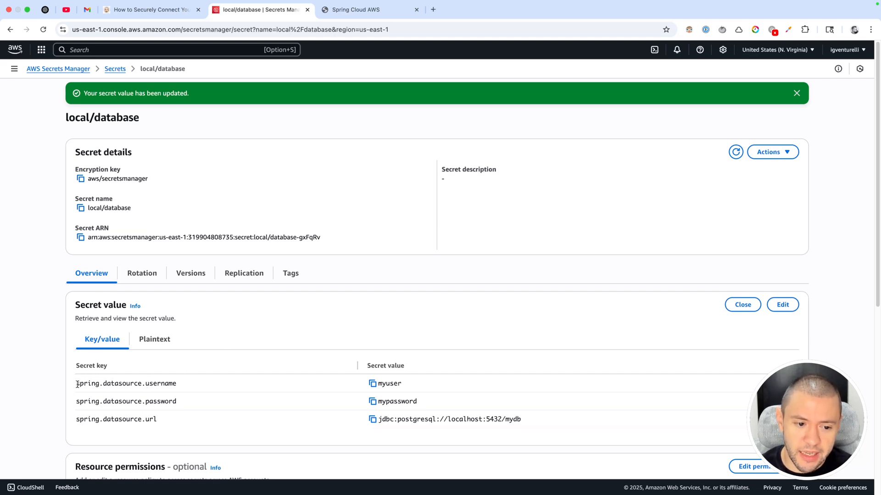
double_click(125, 384)
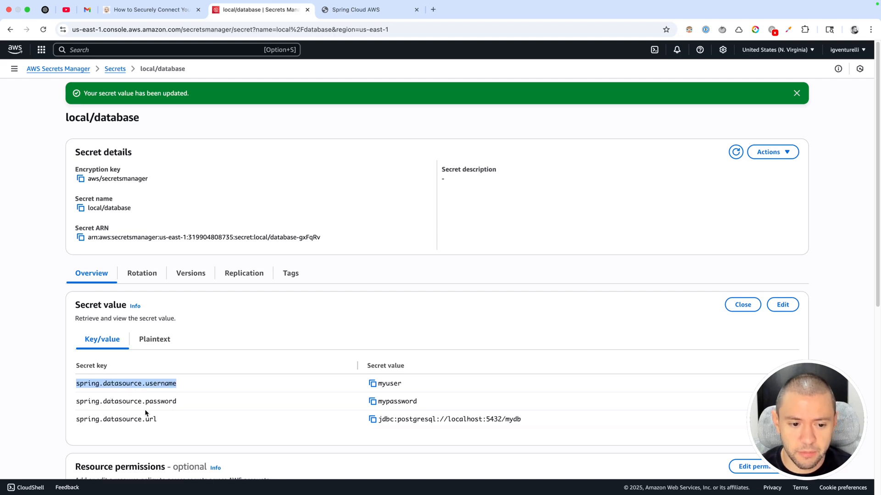
mouse_move(297, 333)
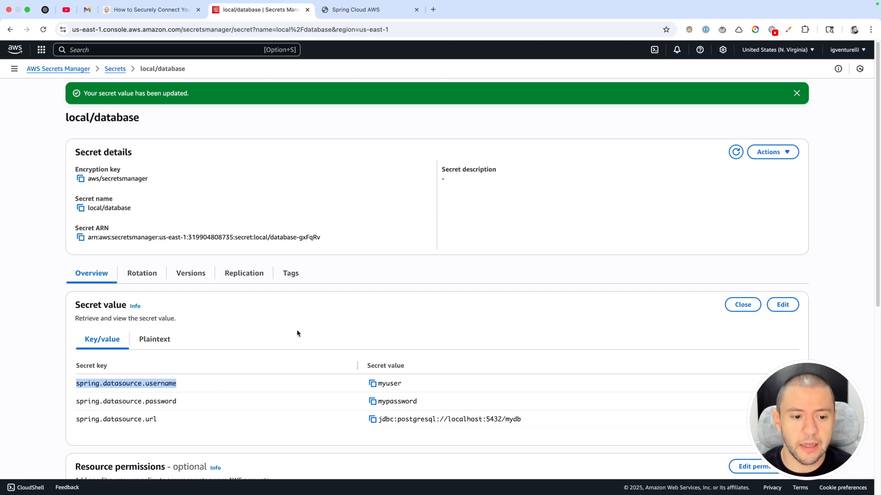
mouse_move(225, 374)
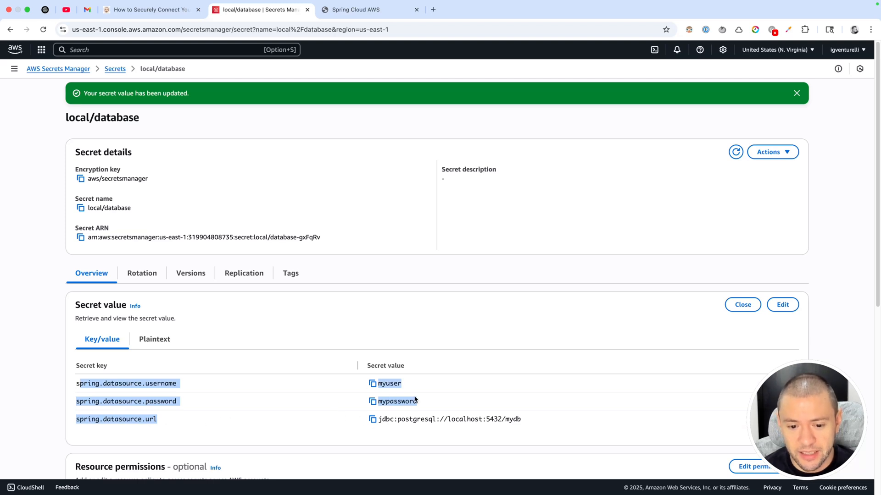
mouse_move(314, 417)
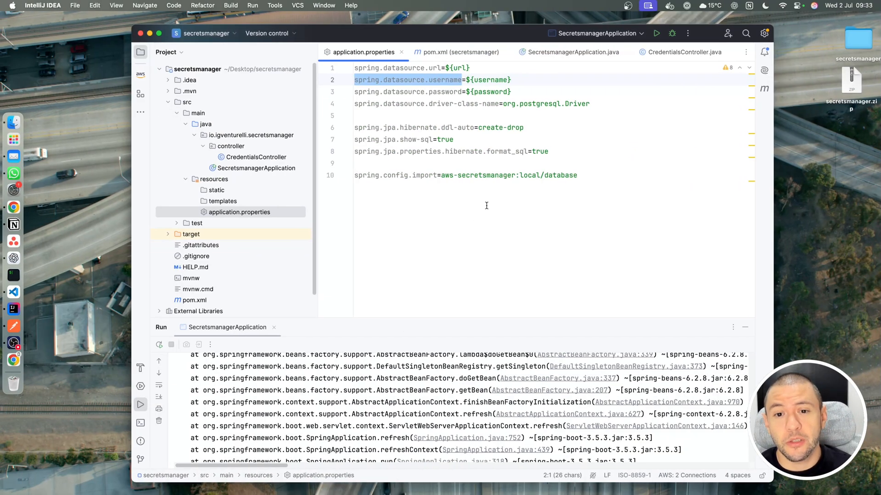
left_click(466, 103)
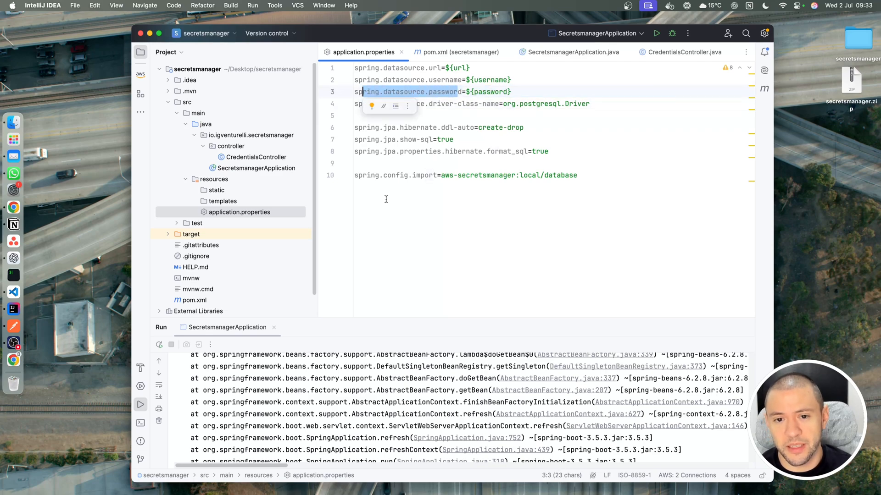
mouse_move(448, 211)
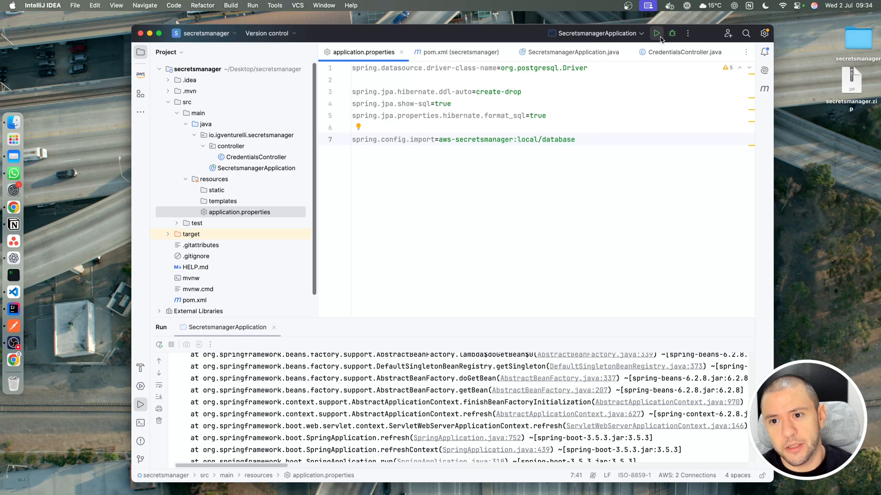
left_click(656, 33)
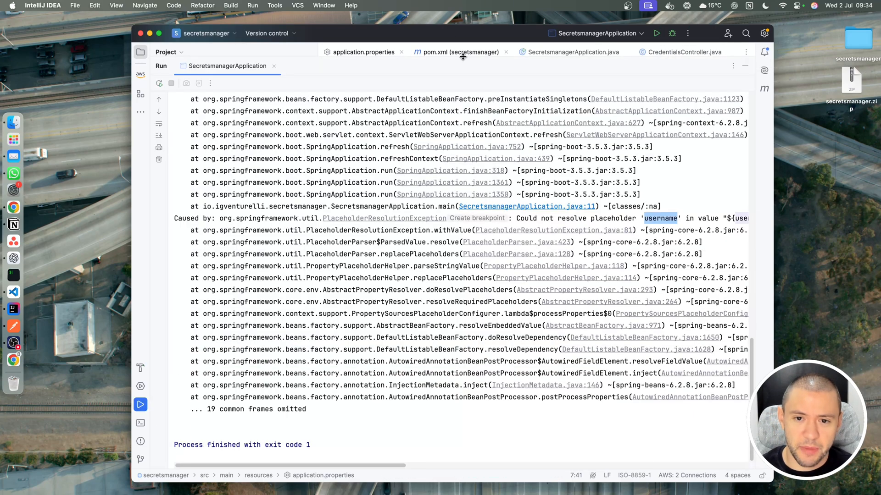
left_click(363, 52)
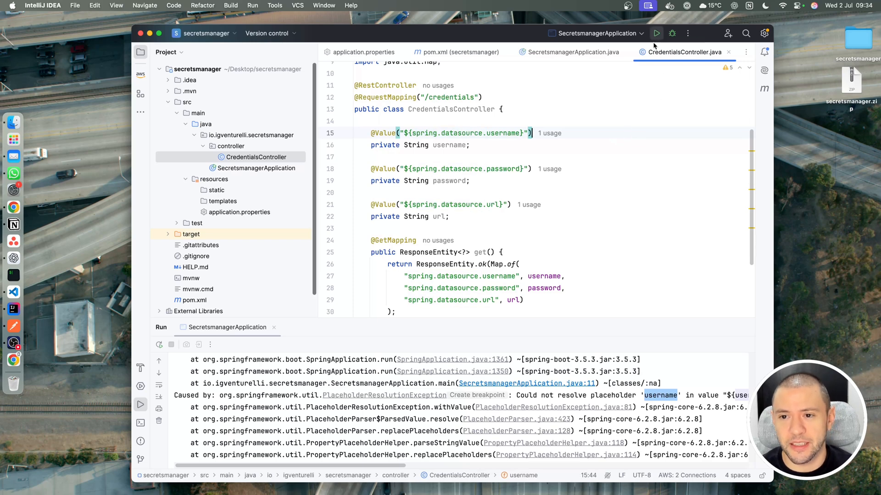
left_click(656, 33)
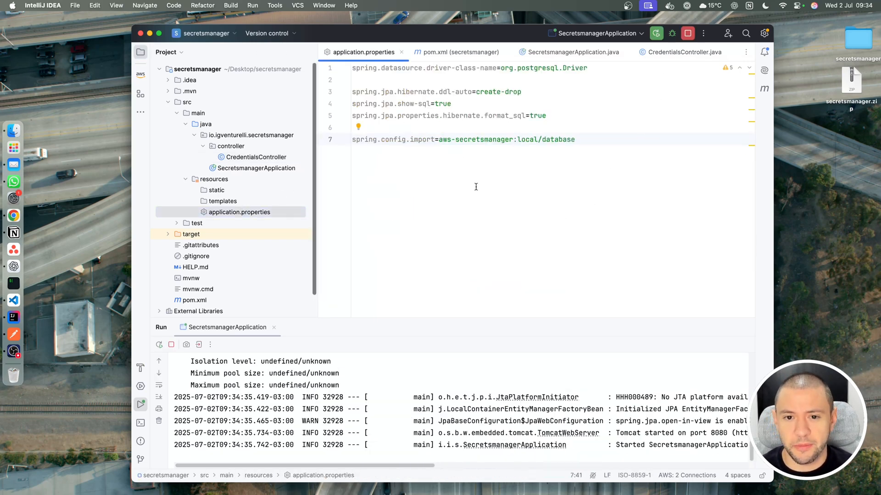
left_click(424, 79)
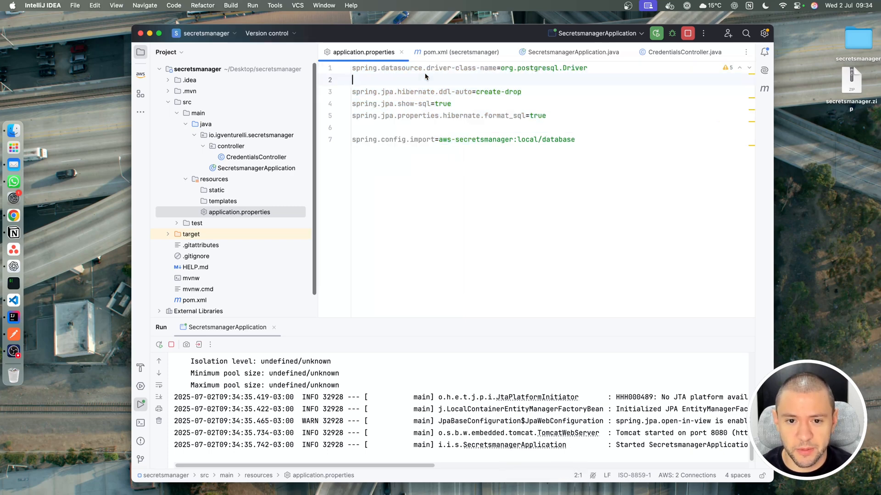
mouse_move(471, 101)
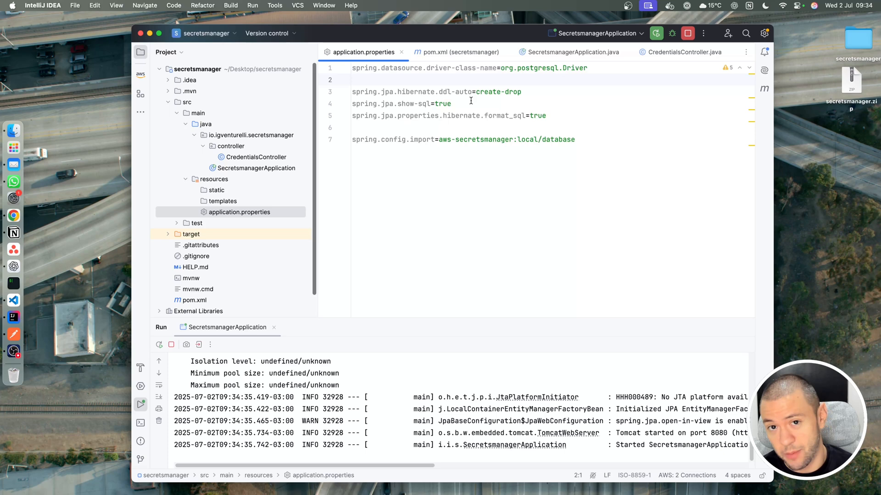
mouse_move(13, 334)
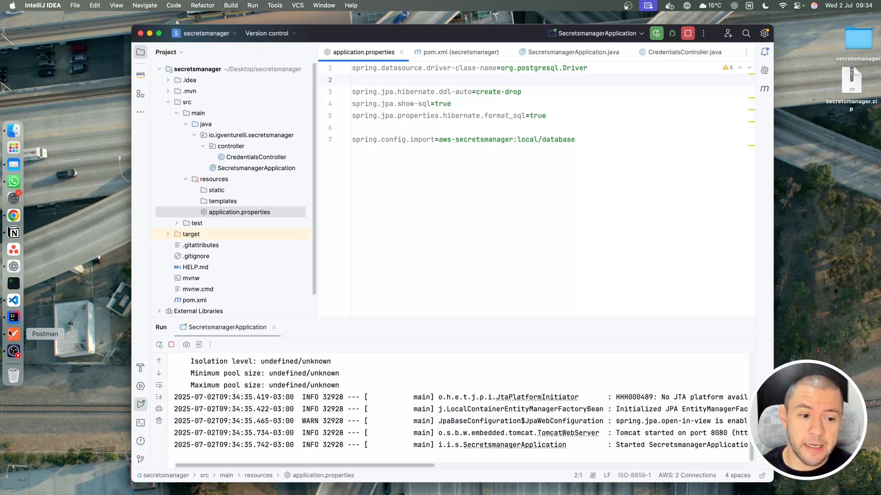
left_click(13, 334)
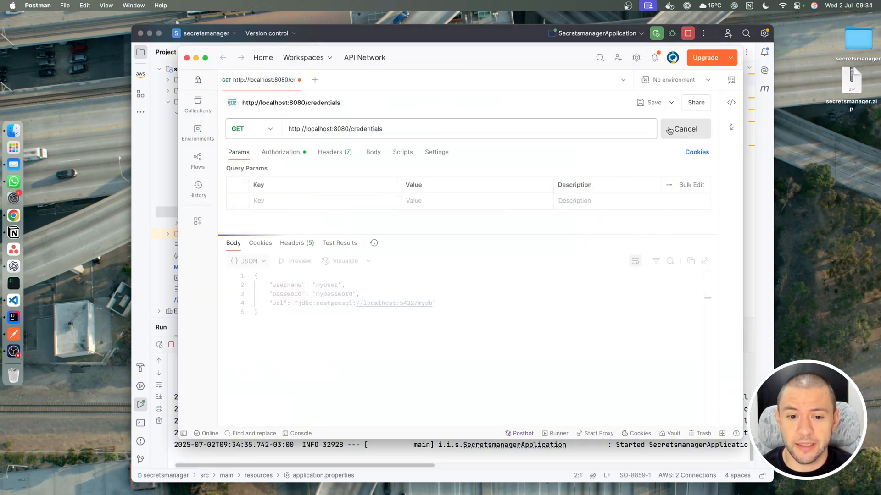
left_click(676, 128)
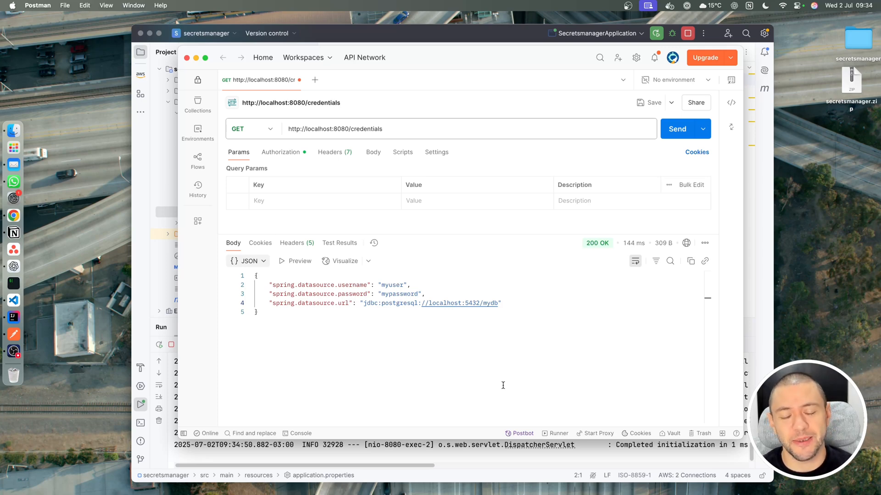
mouse_move(365, 368)
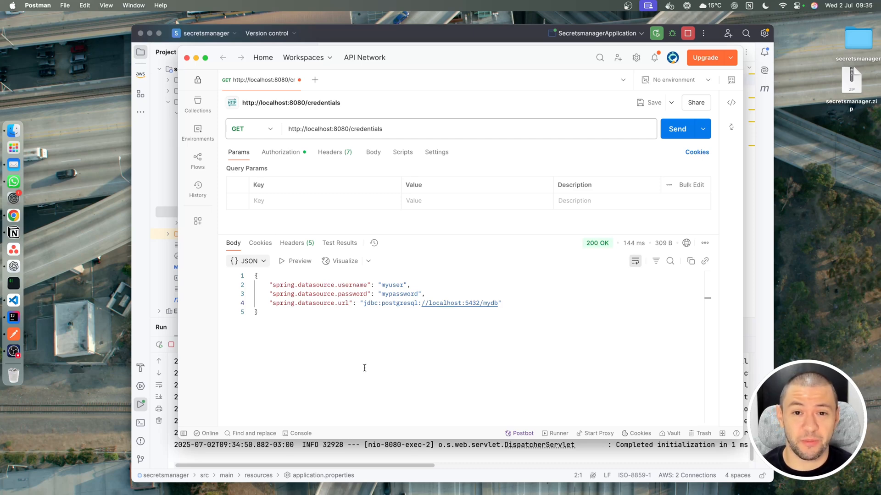
mouse_move(360, 370)
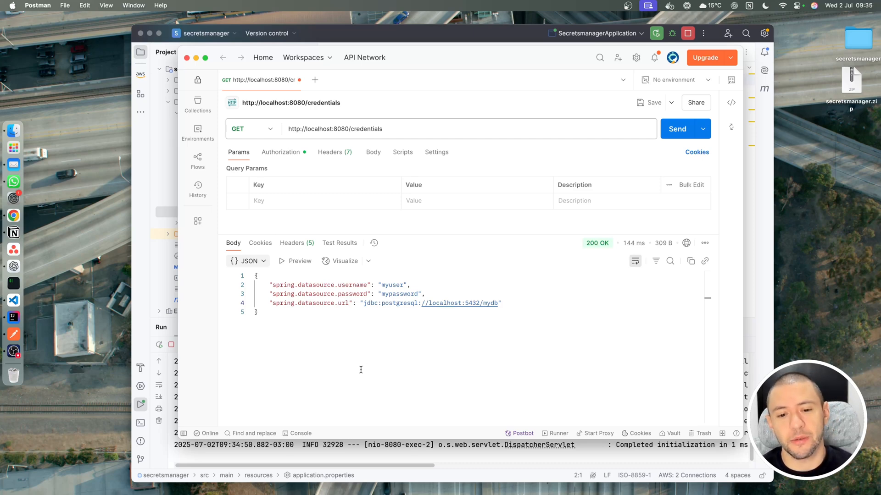